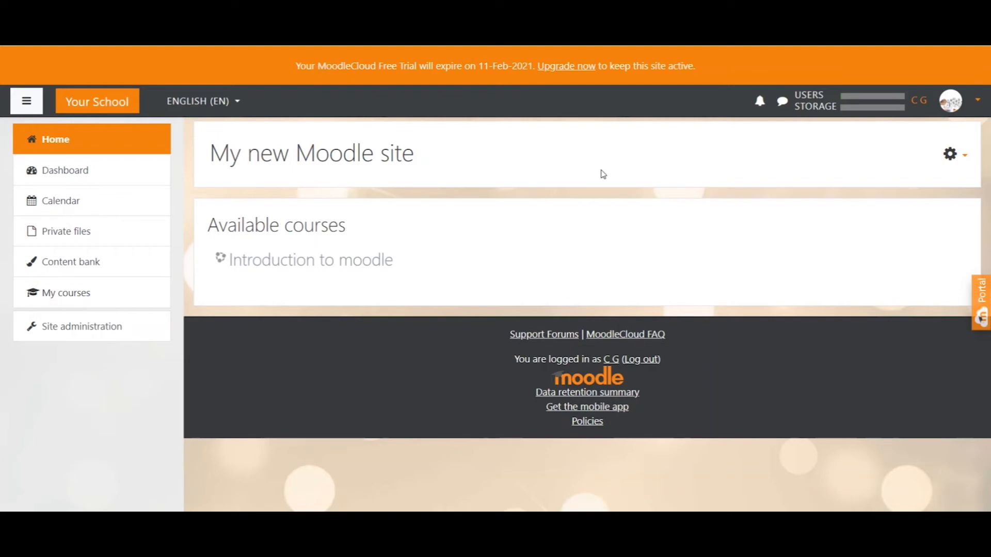
pyautogui.moveTo(553, 215)
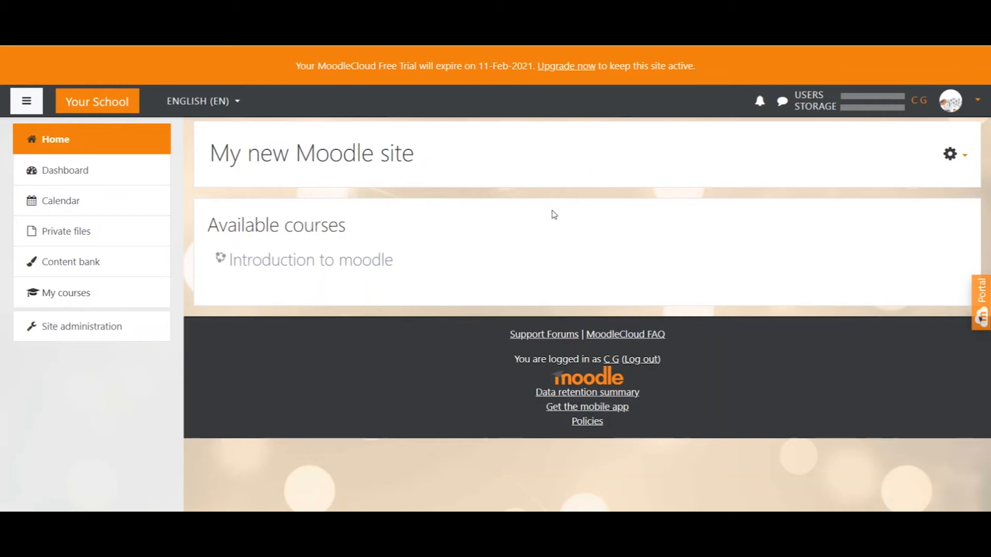
pyautogui.moveTo(651, 236)
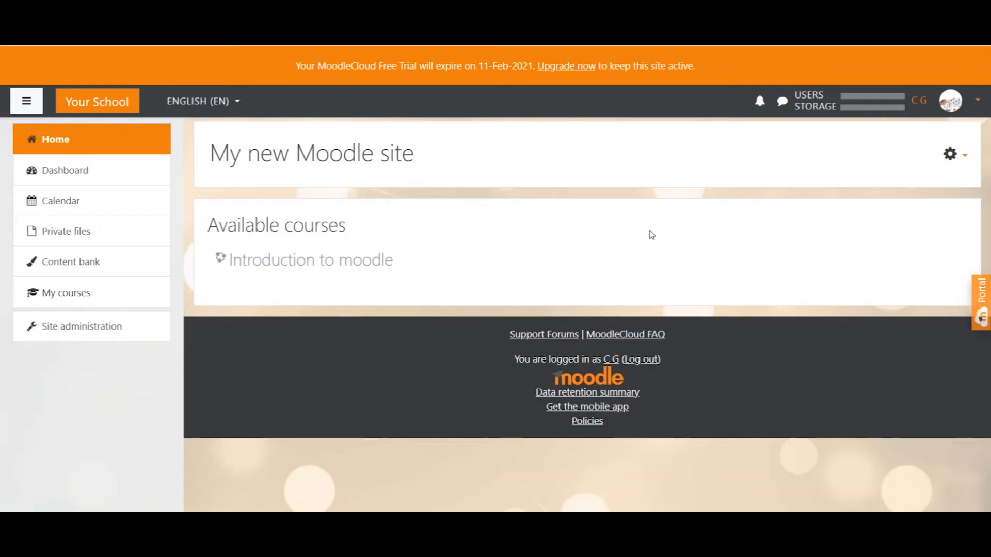
pyautogui.moveTo(450, 197)
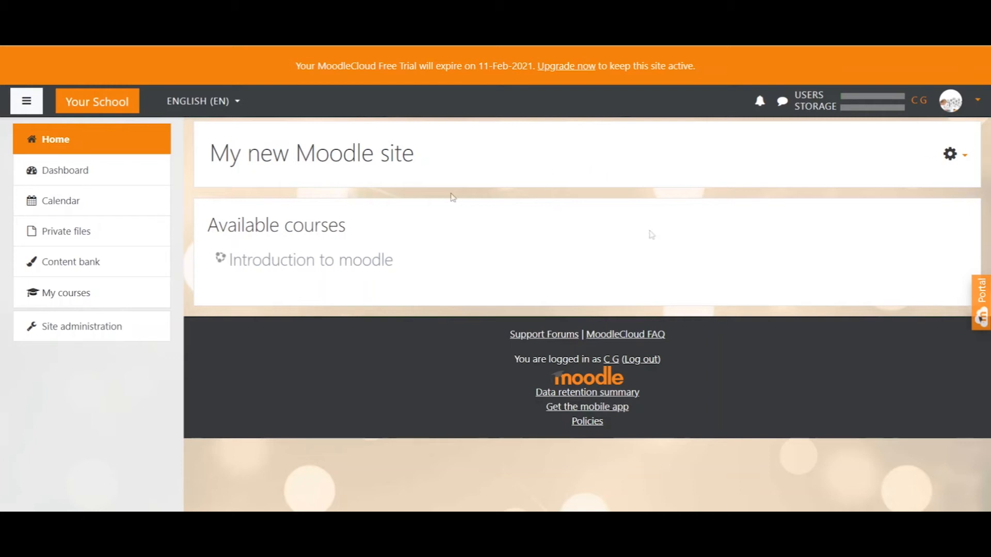
pyautogui.moveTo(115, 142)
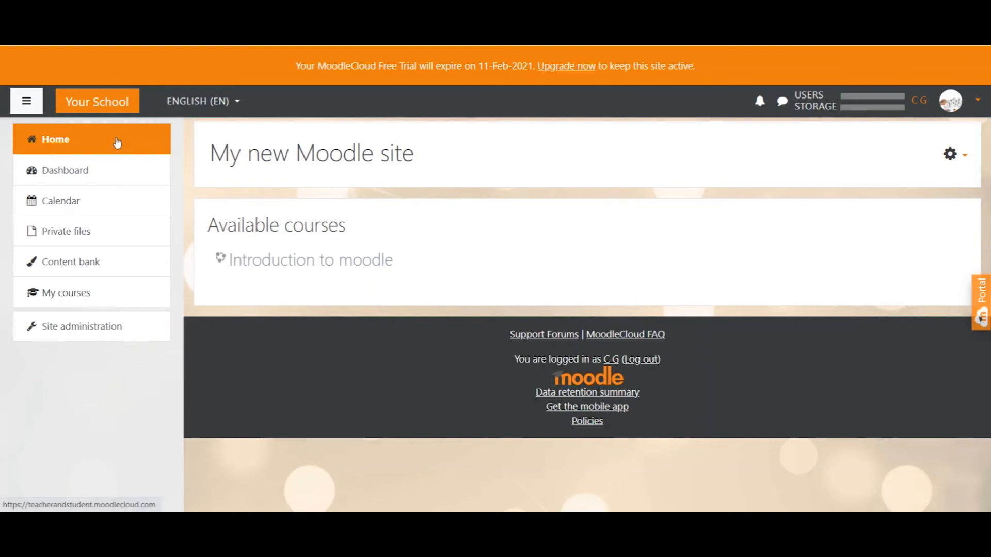
pyautogui.moveTo(361, 223)
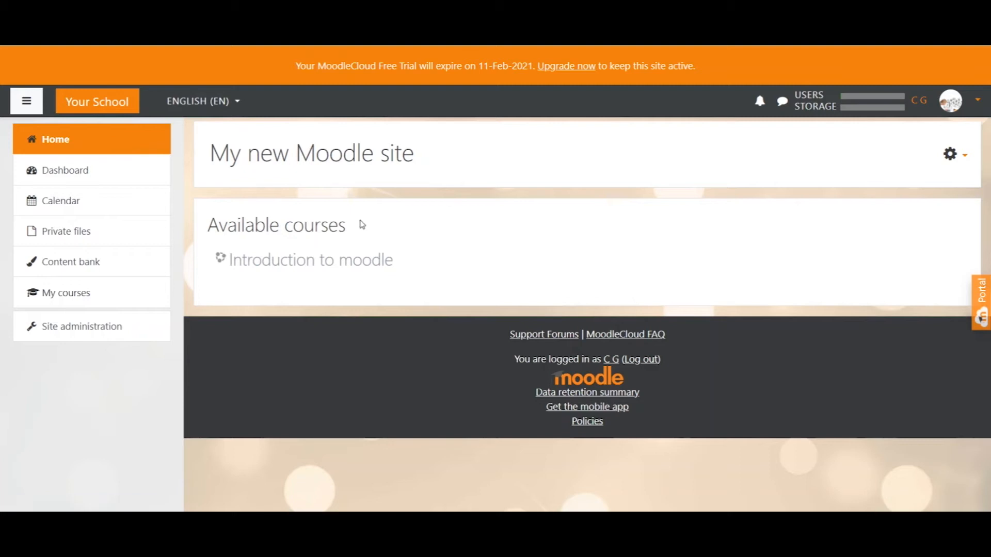
pyautogui.moveTo(314, 227)
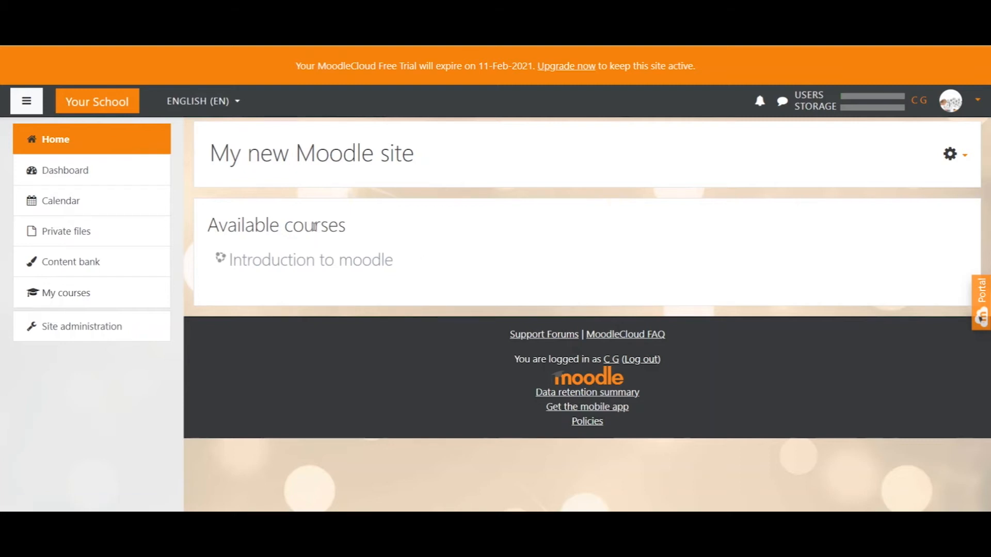
# - Go to the personal Dashboard showing the hidden Introduction to moodle course card
pyautogui.click(66, 170)
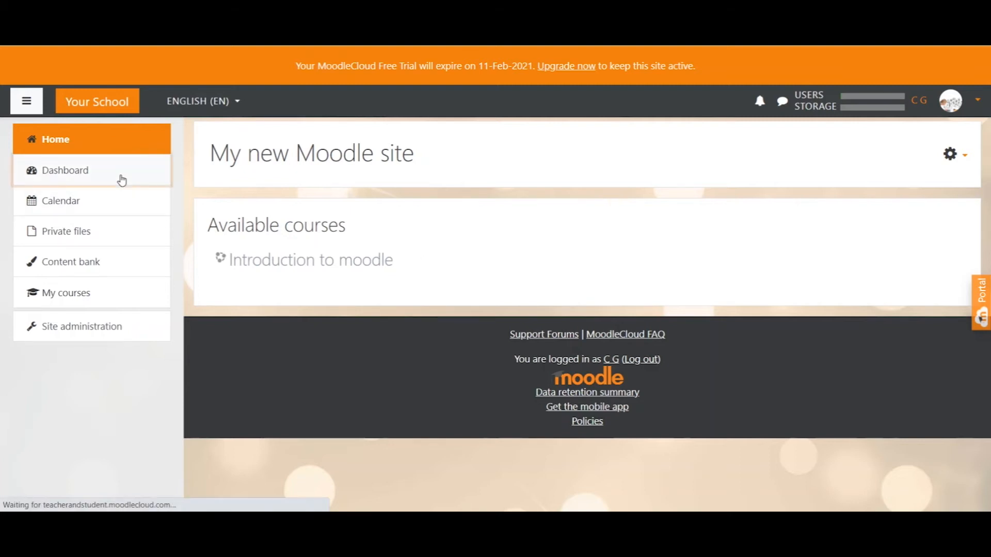
pyautogui.click(66, 171)
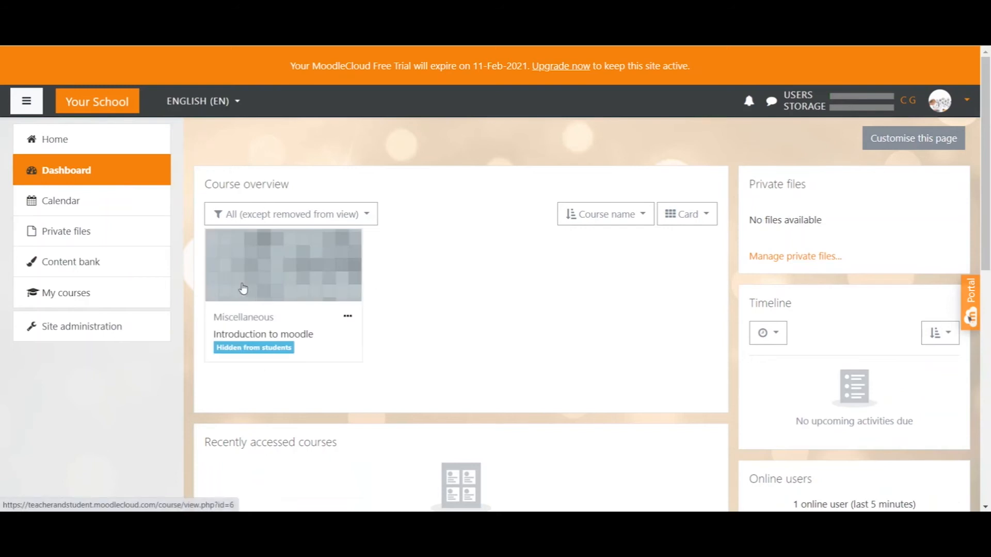
pyautogui.moveTo(244, 292)
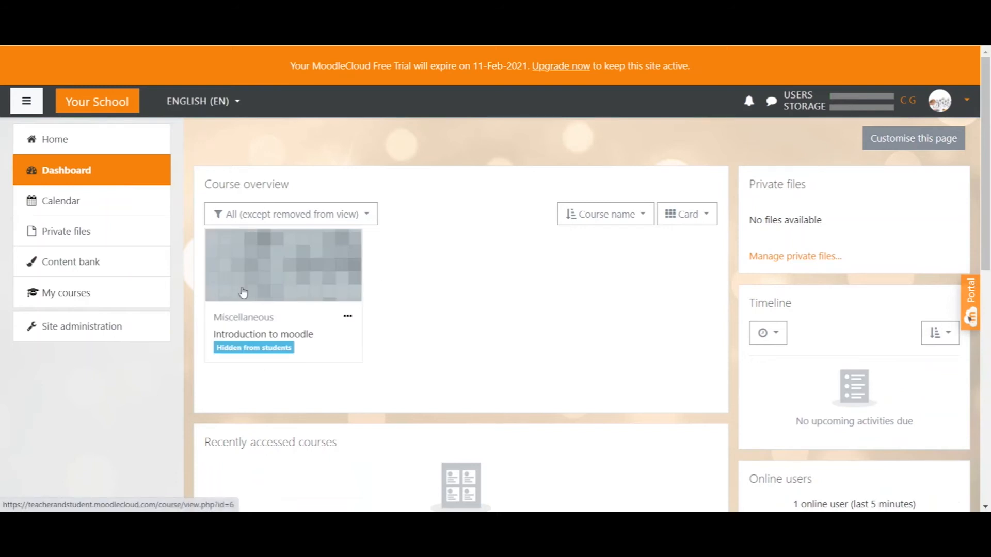
pyautogui.moveTo(283, 266)
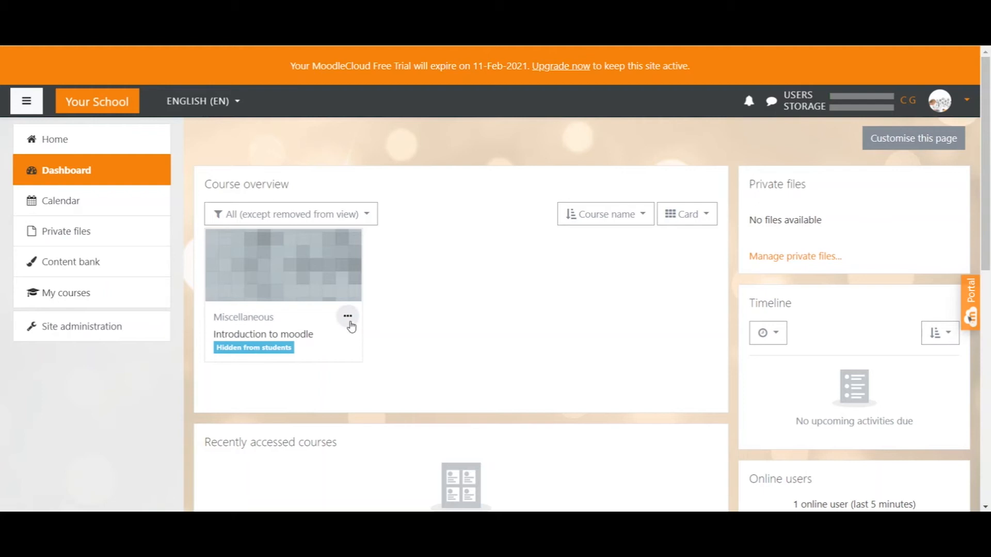
pyautogui.moveTo(355, 295)
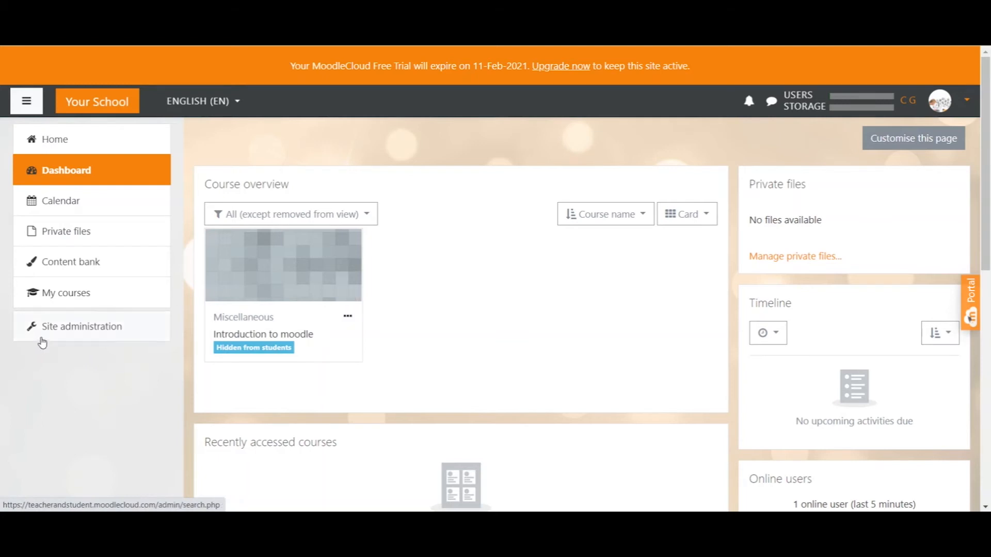
pyautogui.moveTo(53, 336)
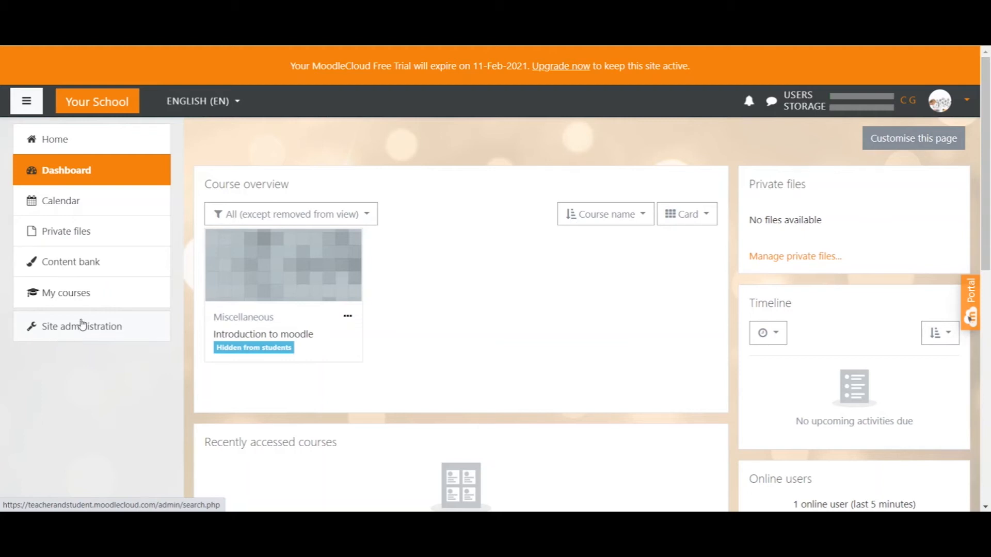
pyautogui.moveTo(25, 101)
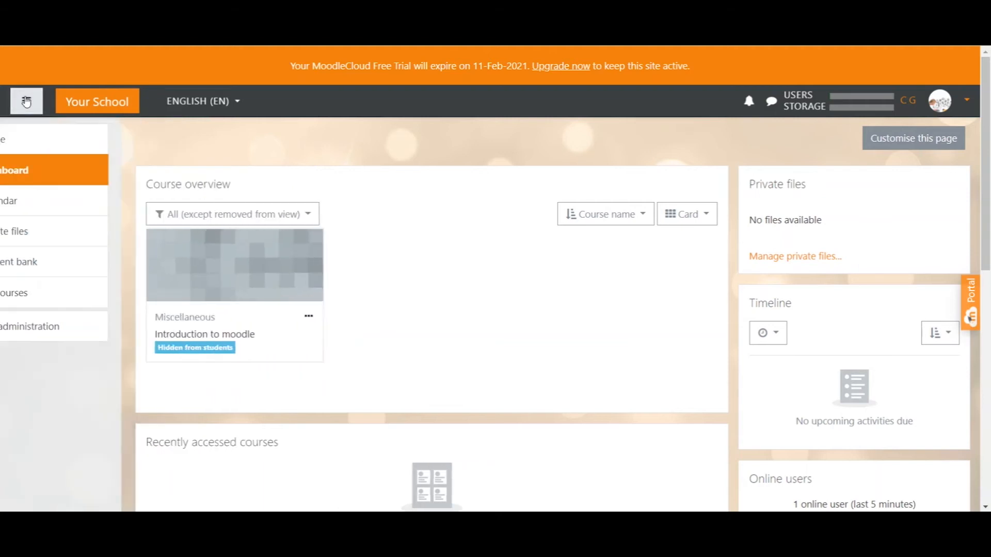
pyautogui.click(27, 102)
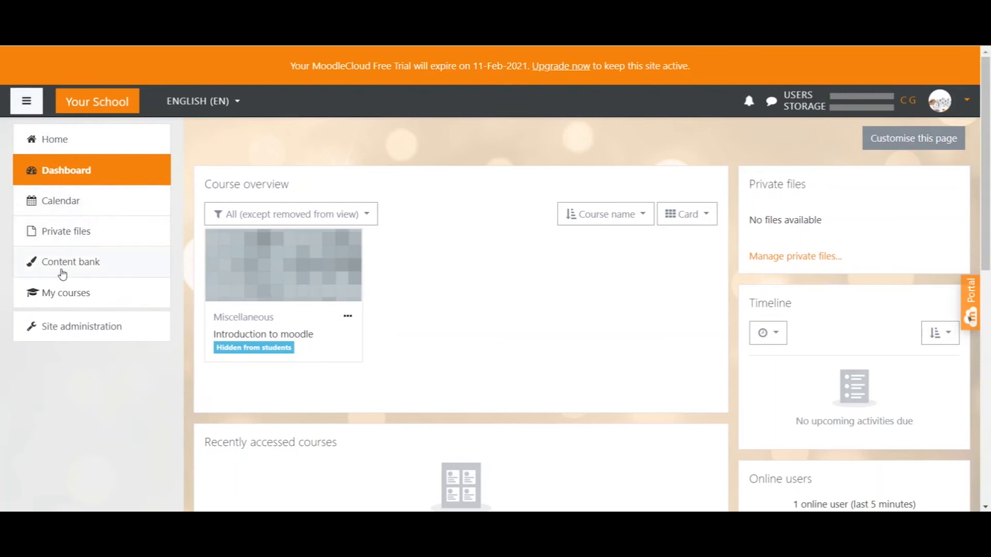
# - Reach Site administration's Courses settings and start a blank Add a new course form
pyautogui.click(82, 326)
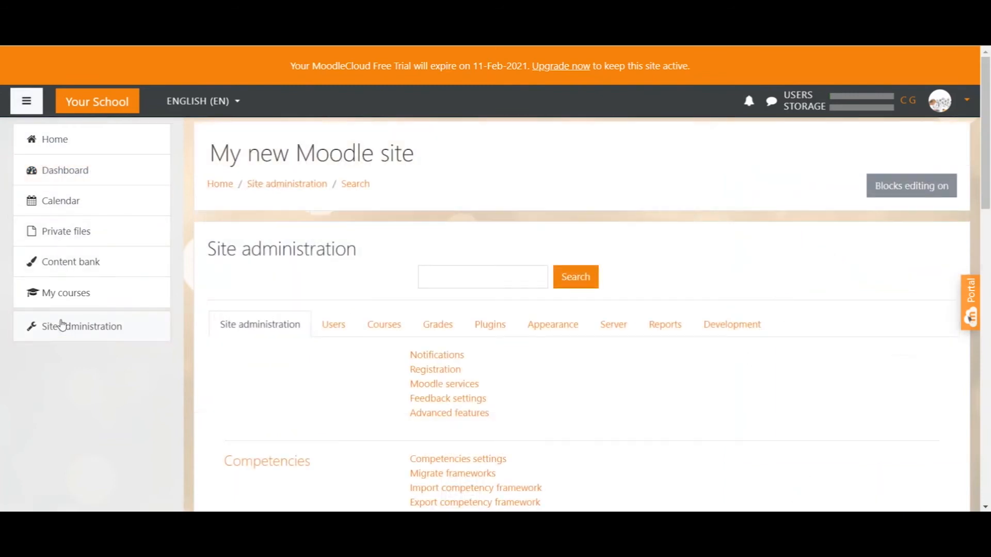
pyautogui.moveTo(372, 316)
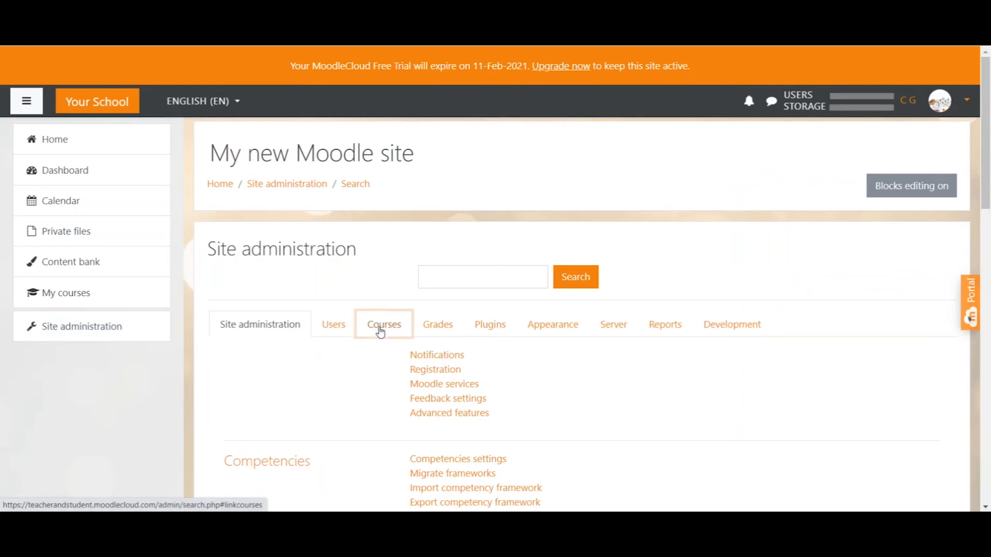
pyautogui.click(384, 324)
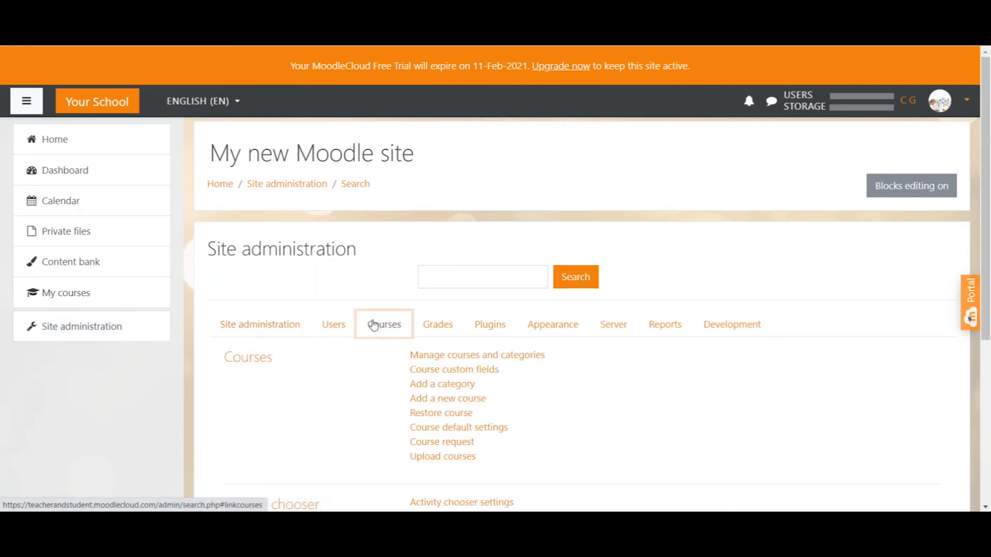
pyautogui.moveTo(461, 457)
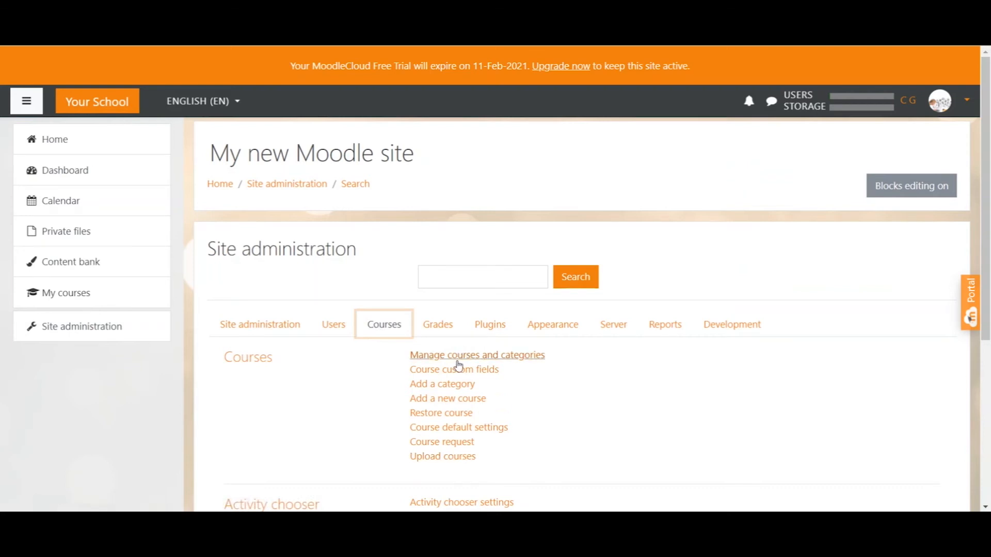
pyautogui.click(448, 398)
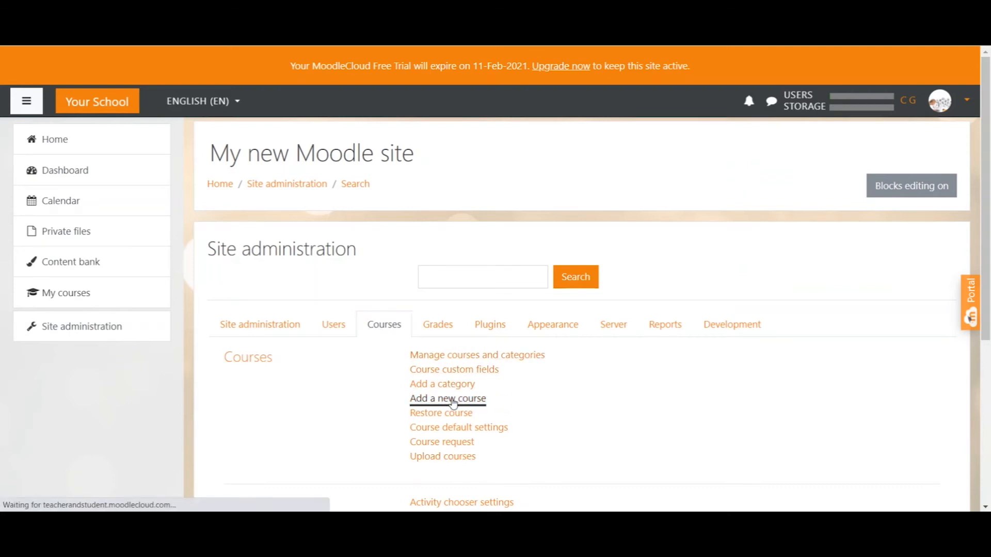
pyautogui.click(448, 398)
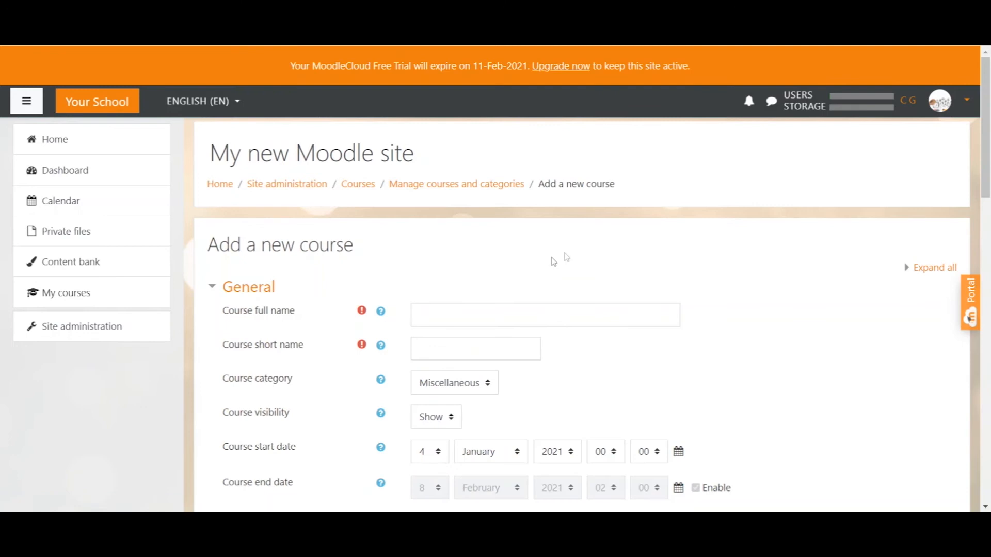
pyautogui.moveTo(554, 262)
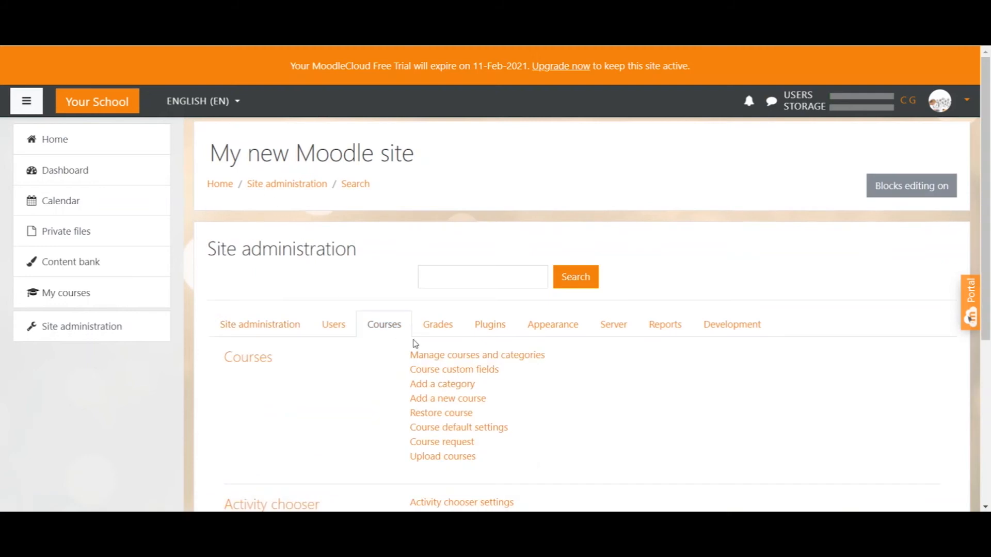
pyautogui.moveTo(433, 358)
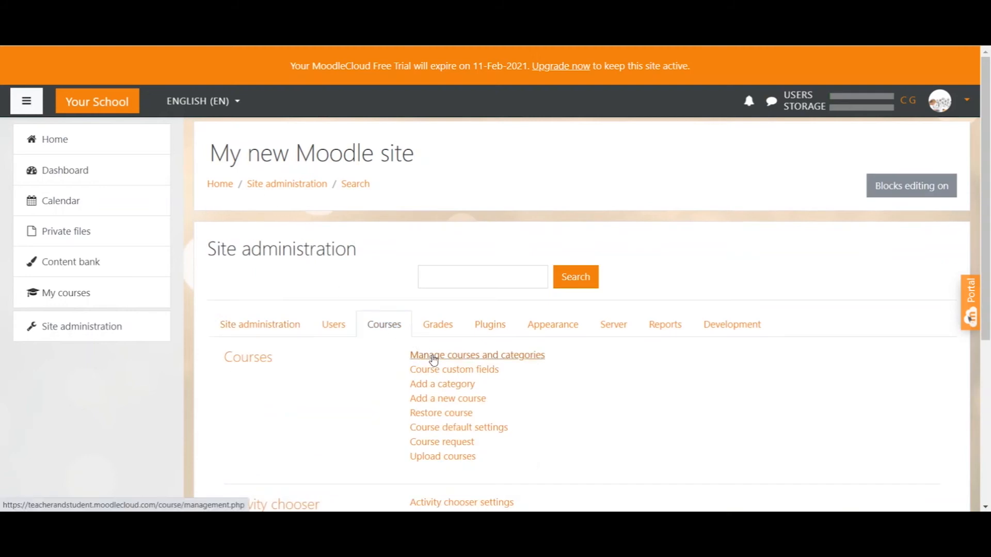
# - Show Manage courses and categories with Miscellaneous holding the Introduction to moodle course
pyautogui.click(477, 355)
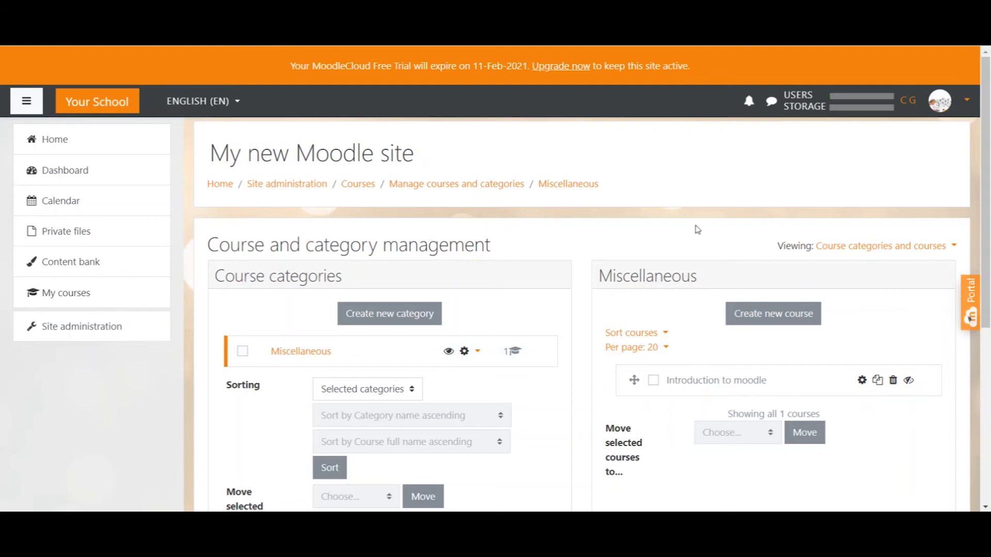
pyautogui.moveTo(856, 249)
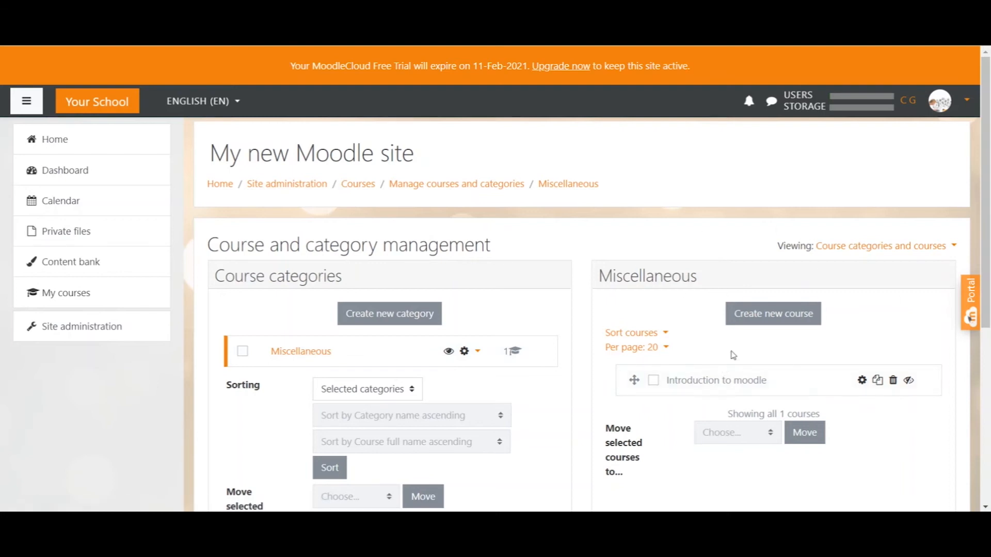
pyautogui.moveTo(720, 426)
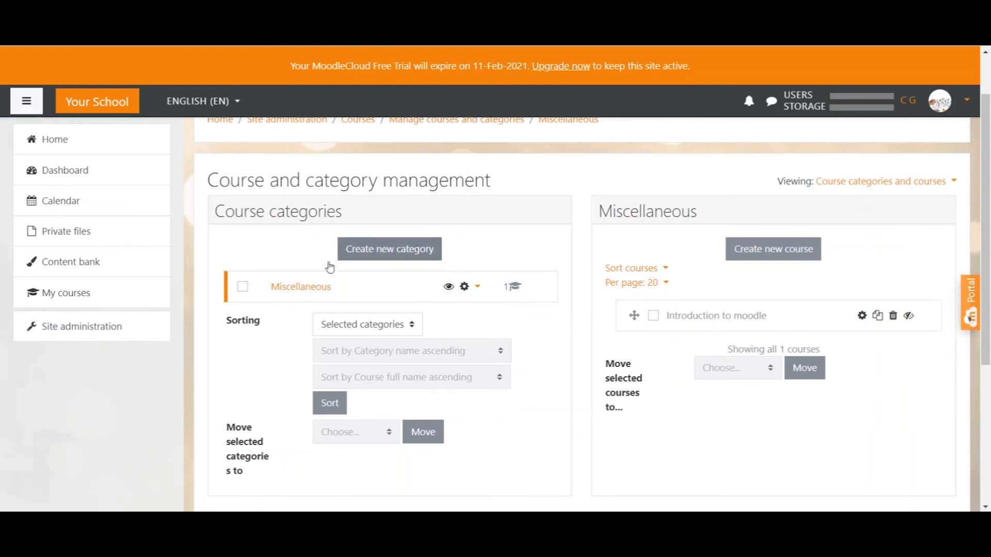
pyautogui.moveTo(279, 308)
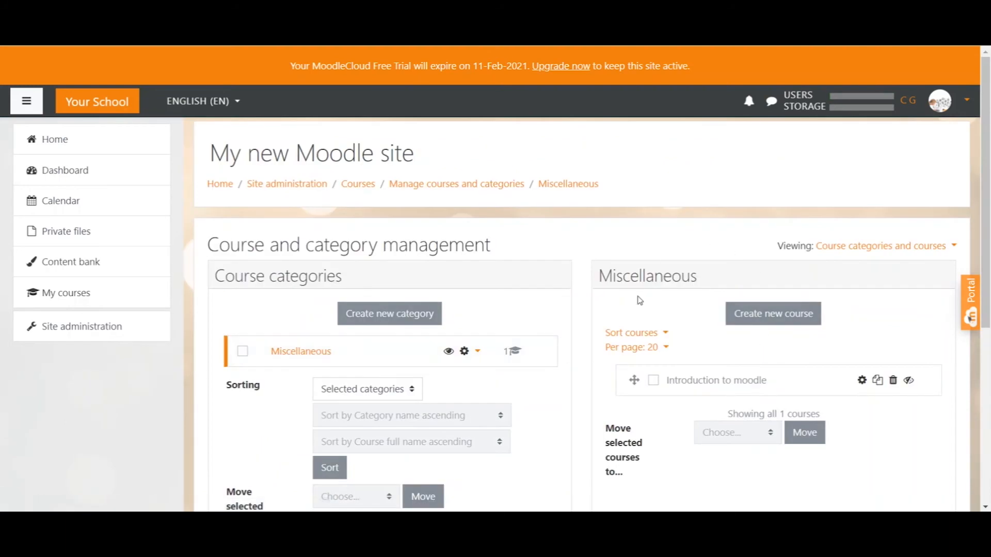
pyautogui.moveTo(743, 366)
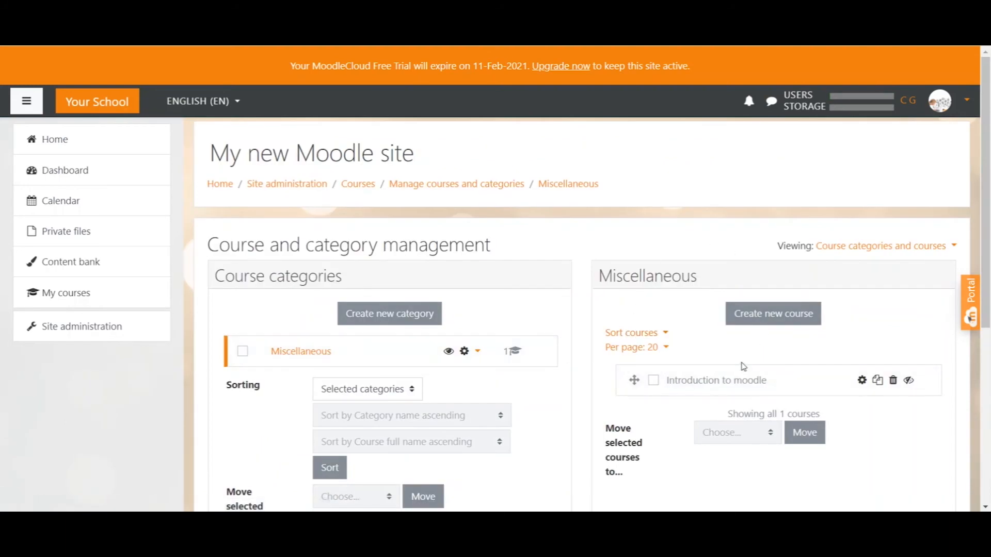
pyautogui.moveTo(625, 332)
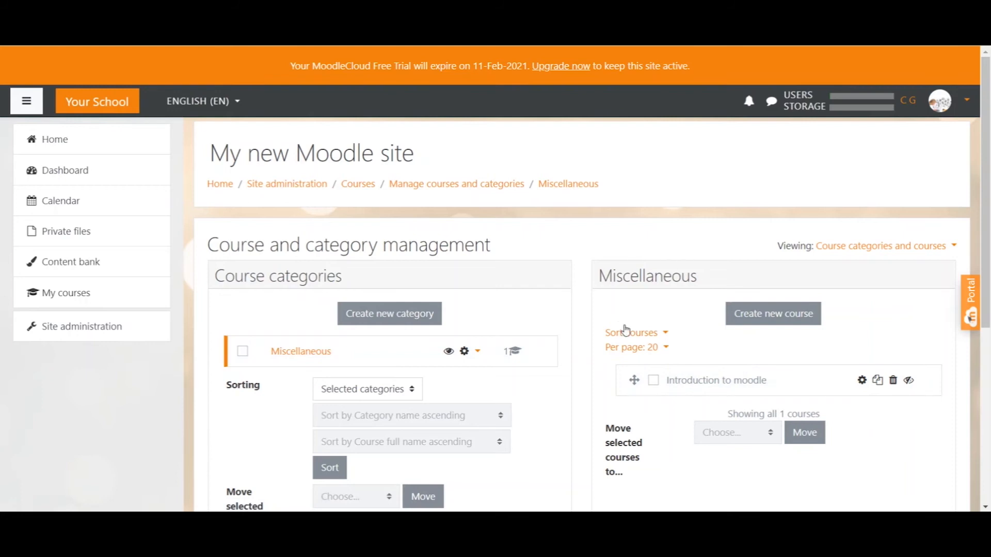
pyautogui.moveTo(698, 302)
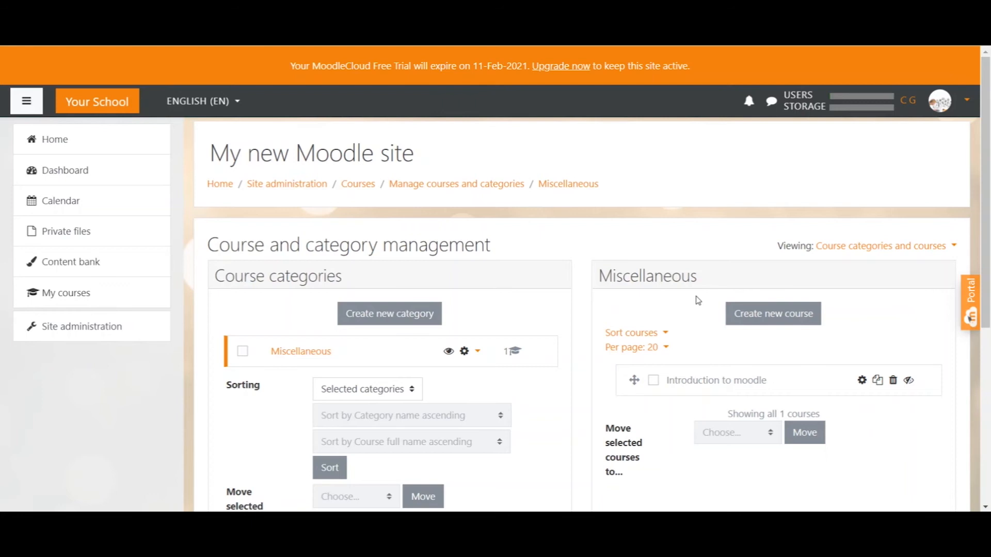
pyautogui.scroll(-3)
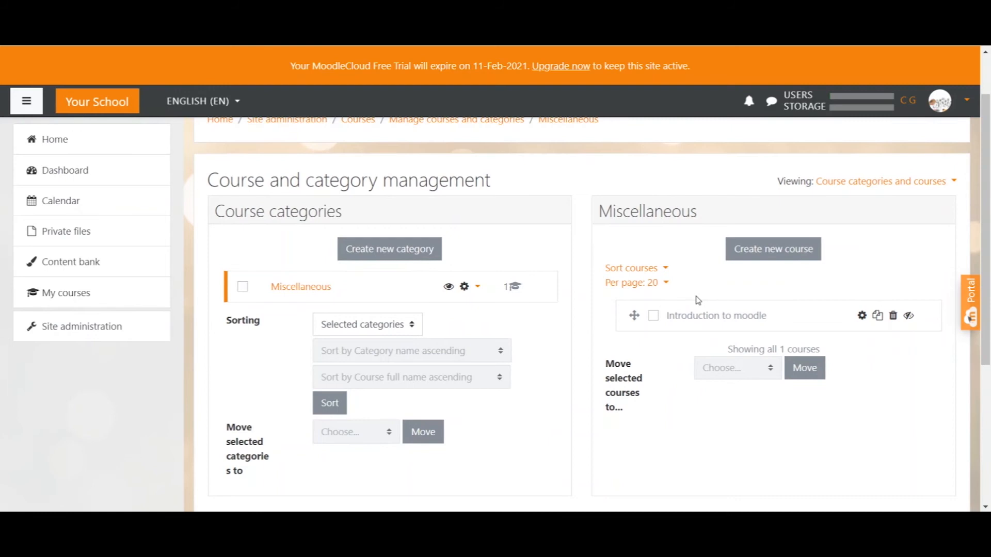
pyautogui.moveTo(857, 413)
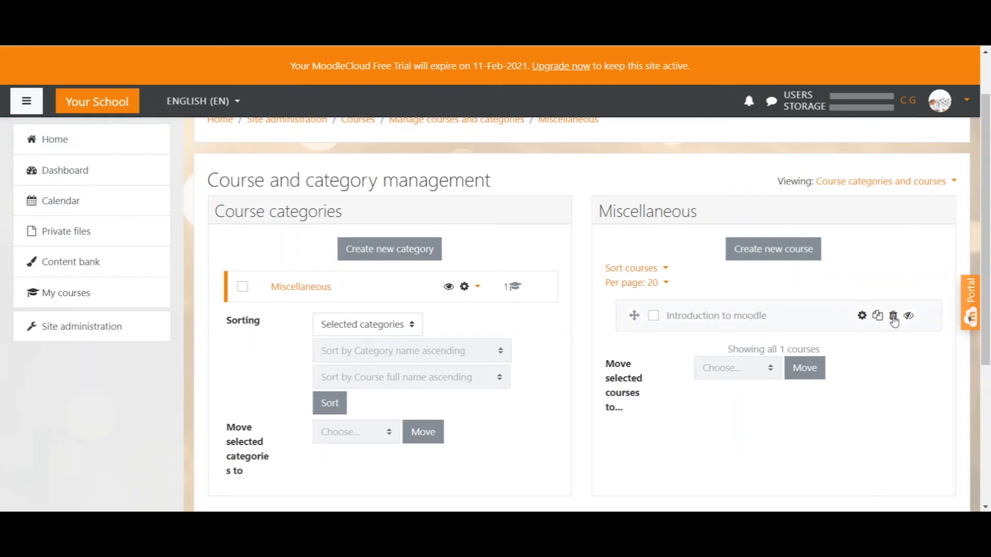
pyautogui.moveTo(892, 316)
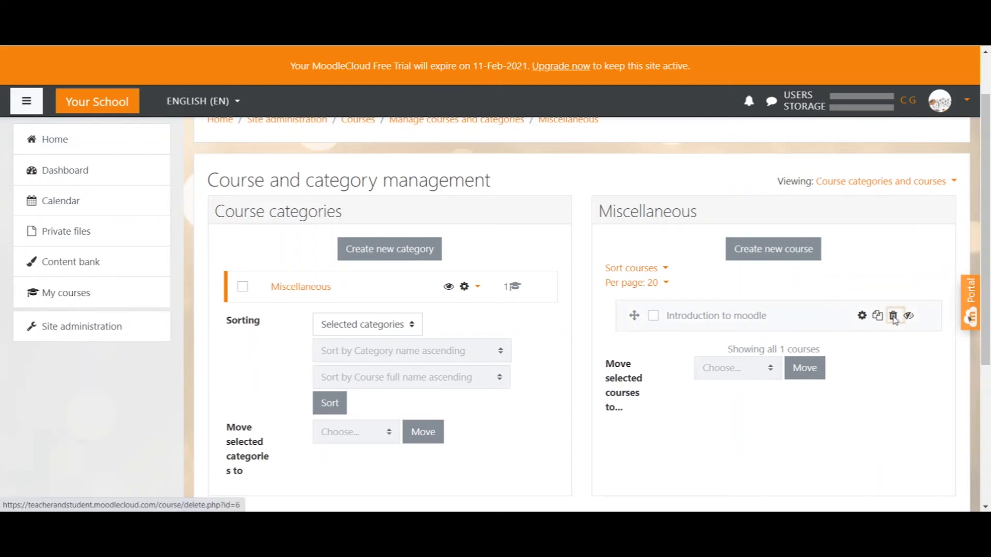
# - Delete the Introduction to moodle course and confirm, emptying Miscellaneous
pyautogui.click(894, 316)
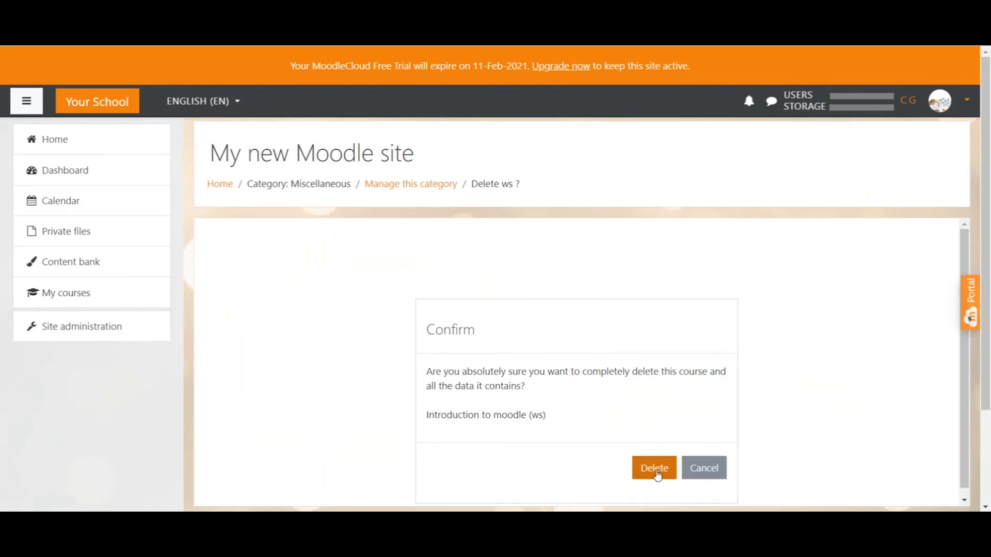
pyautogui.click(655, 469)
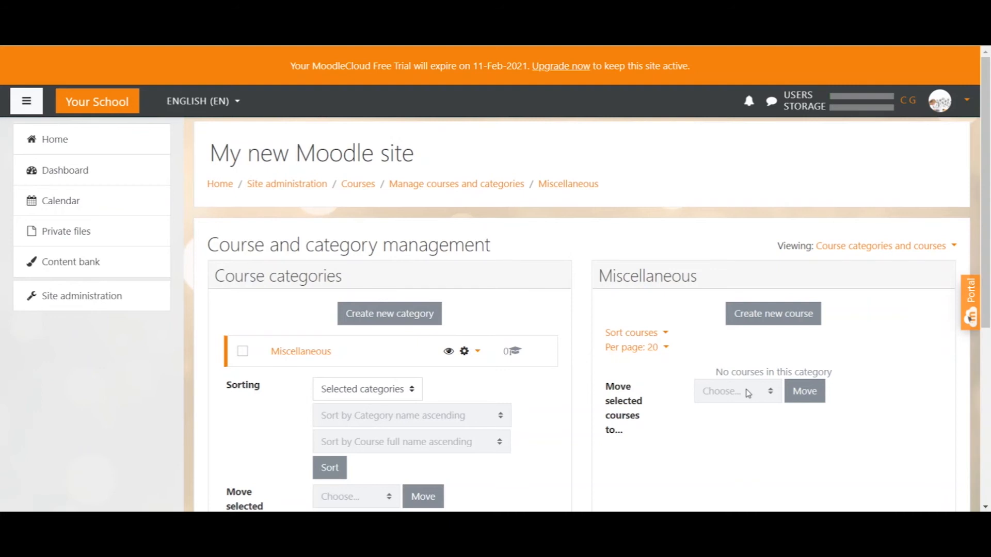
pyautogui.moveTo(712, 374)
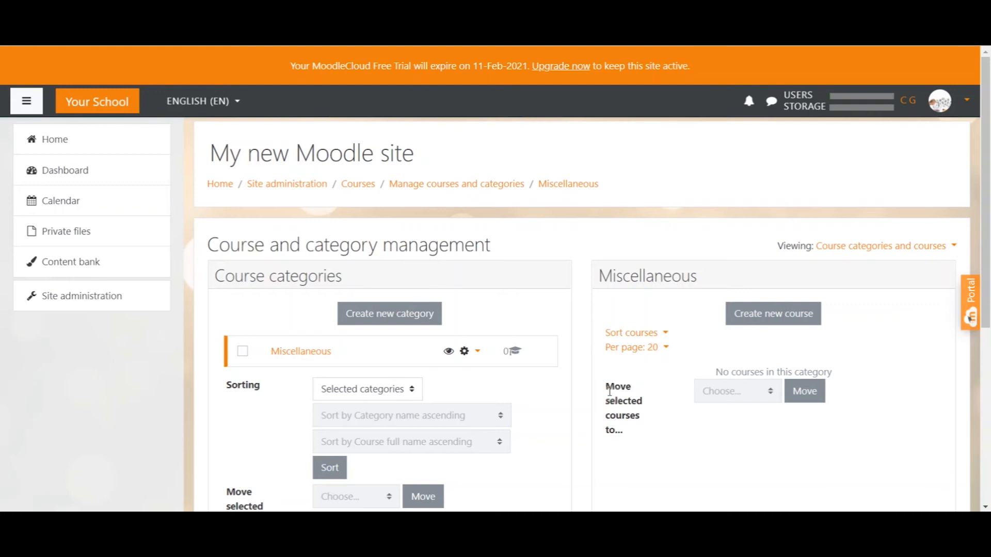
pyautogui.moveTo(508, 393)
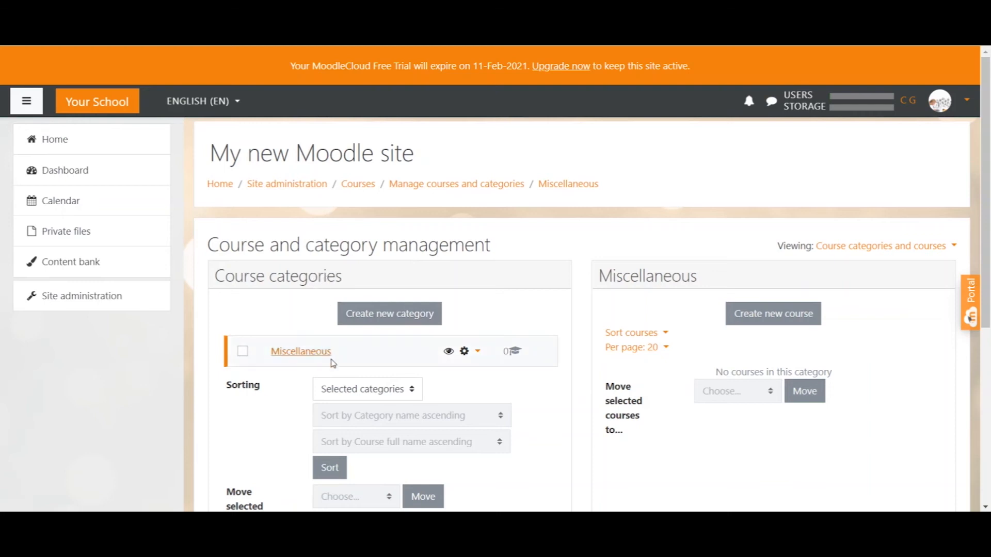
pyautogui.moveTo(464, 351)
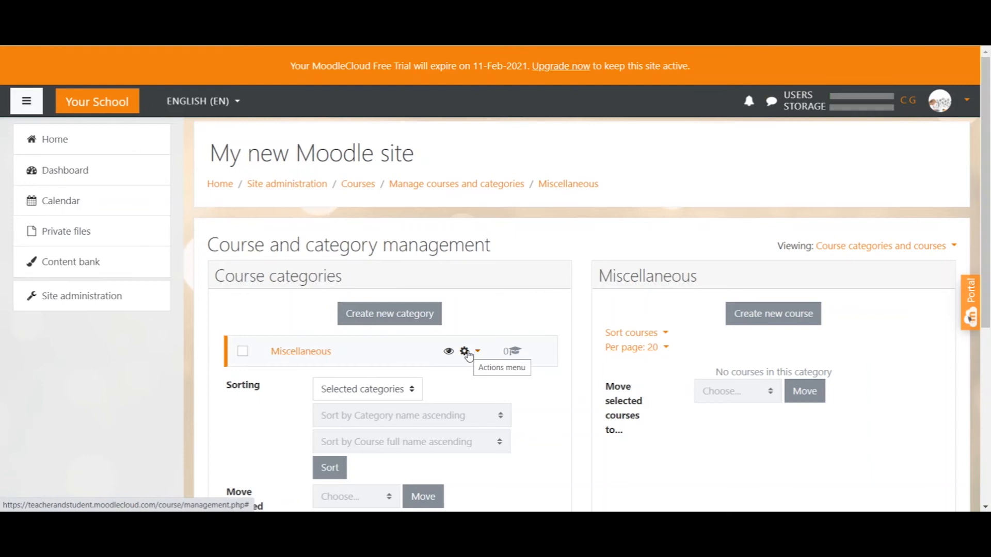
# - Edit the Miscellaneous category, rename it TeacherAndStudent and save the change
pyautogui.click(464, 352)
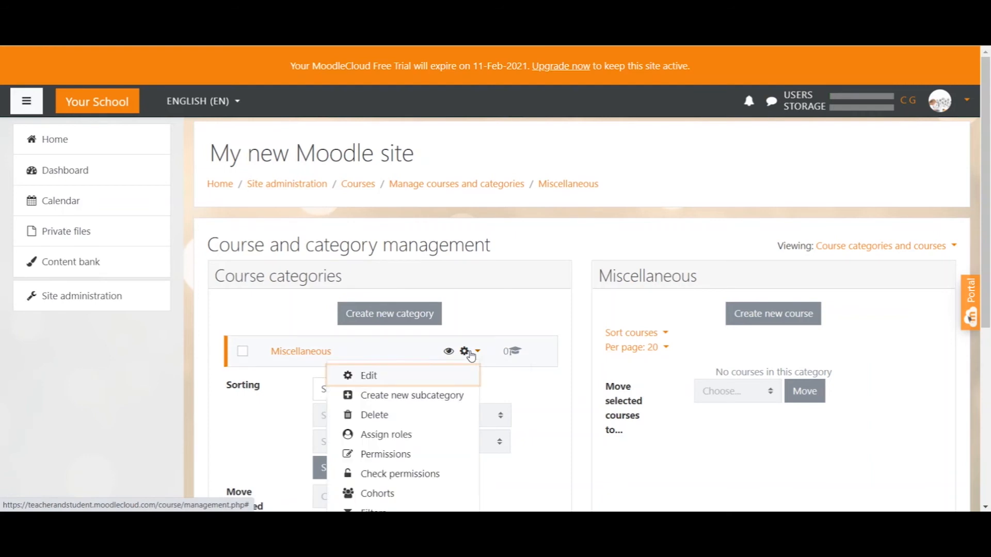
pyautogui.click(369, 376)
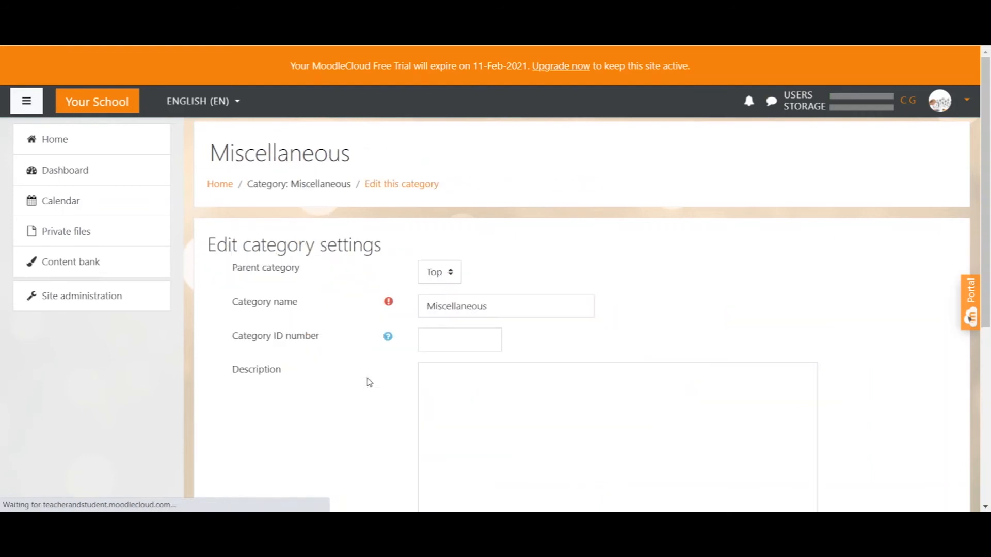
pyautogui.click(493, 305)
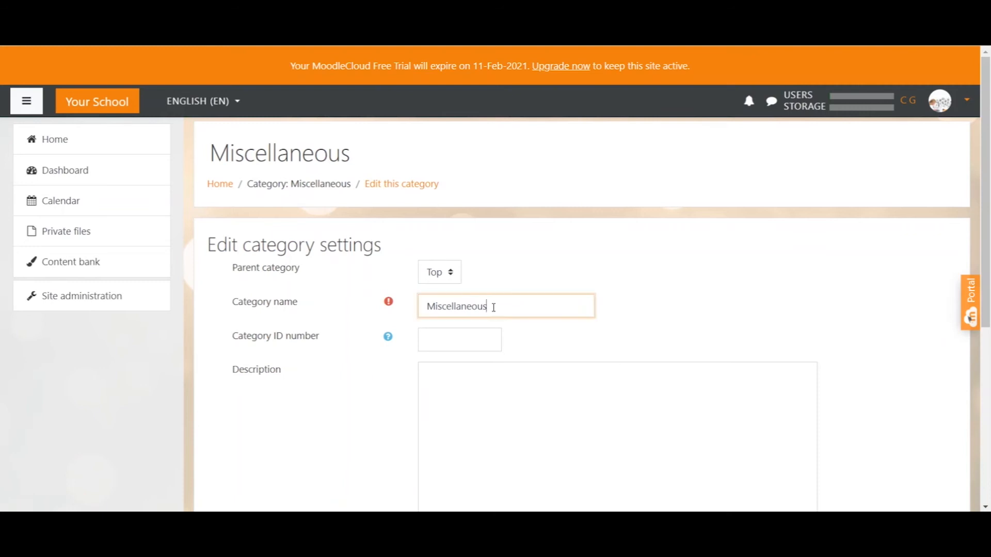
pyautogui.write('TeacherandSt')
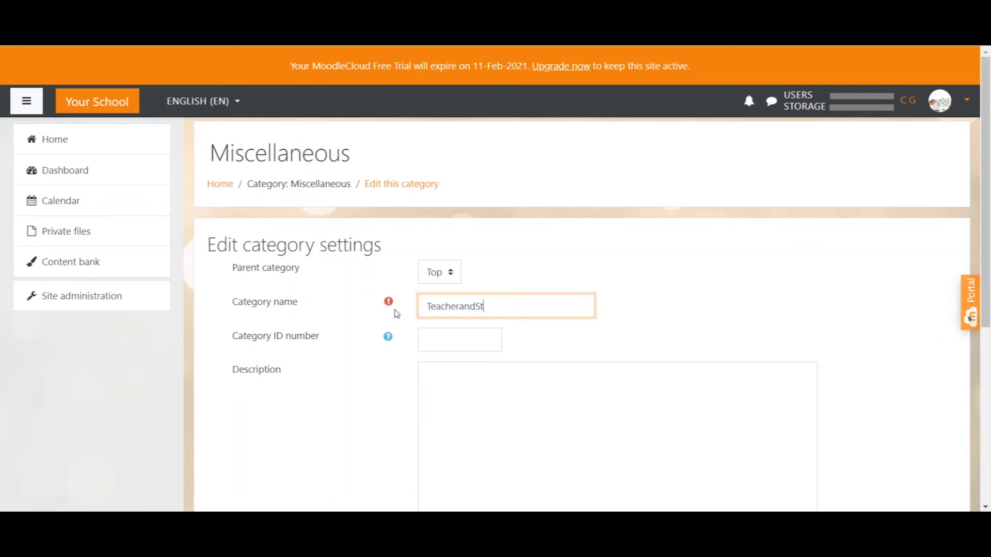
pyautogui.write('udent')
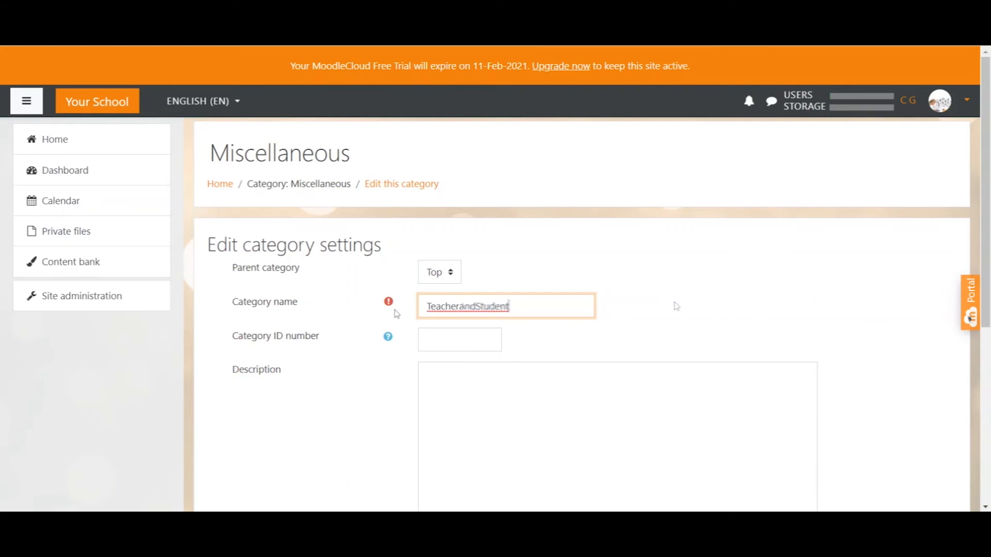
pyautogui.scroll(-3)
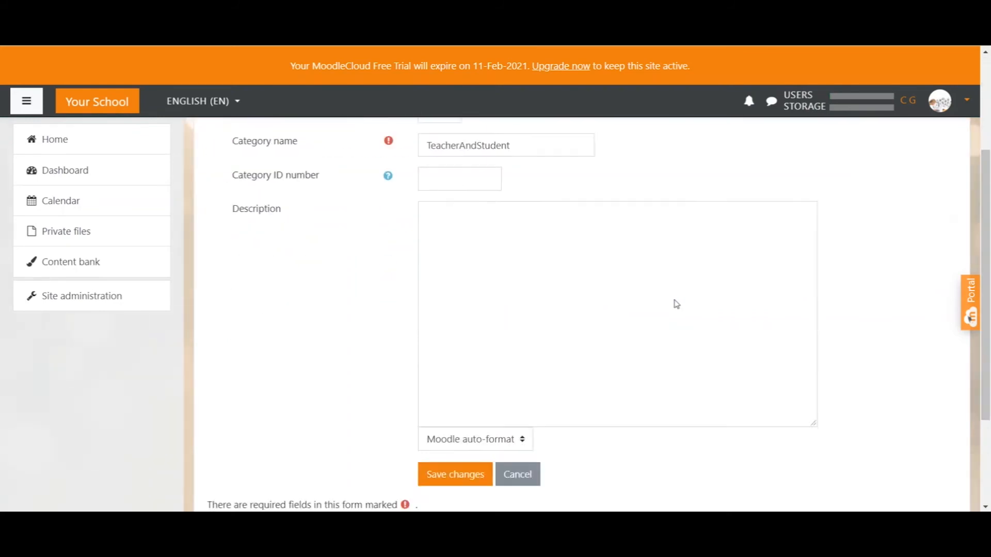
pyautogui.scroll(-3)
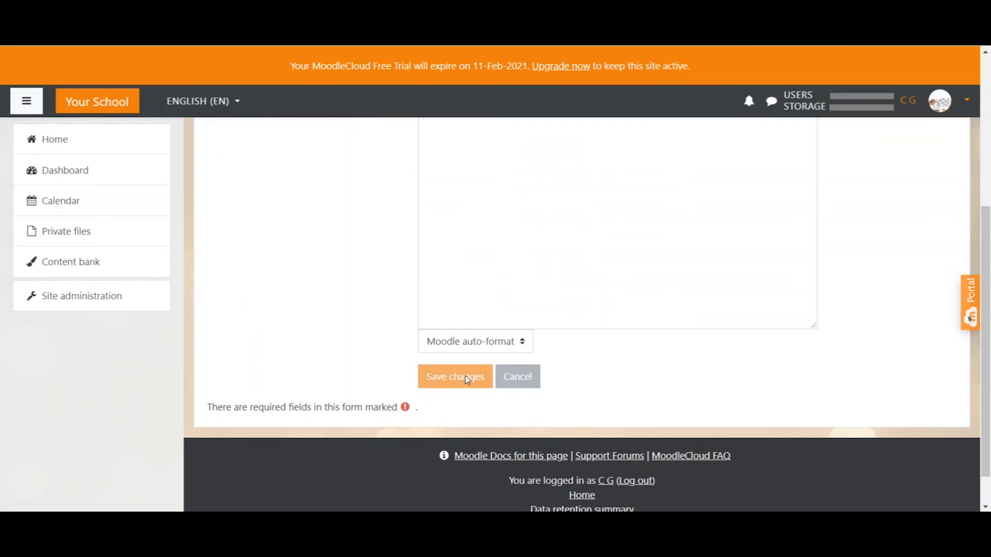
pyautogui.click(454, 376)
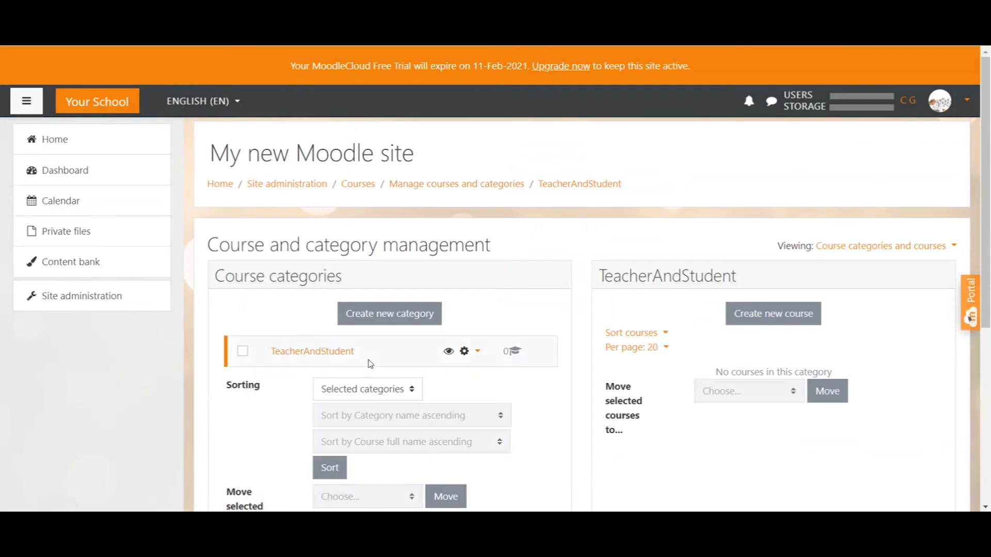
pyautogui.moveTo(278, 341)
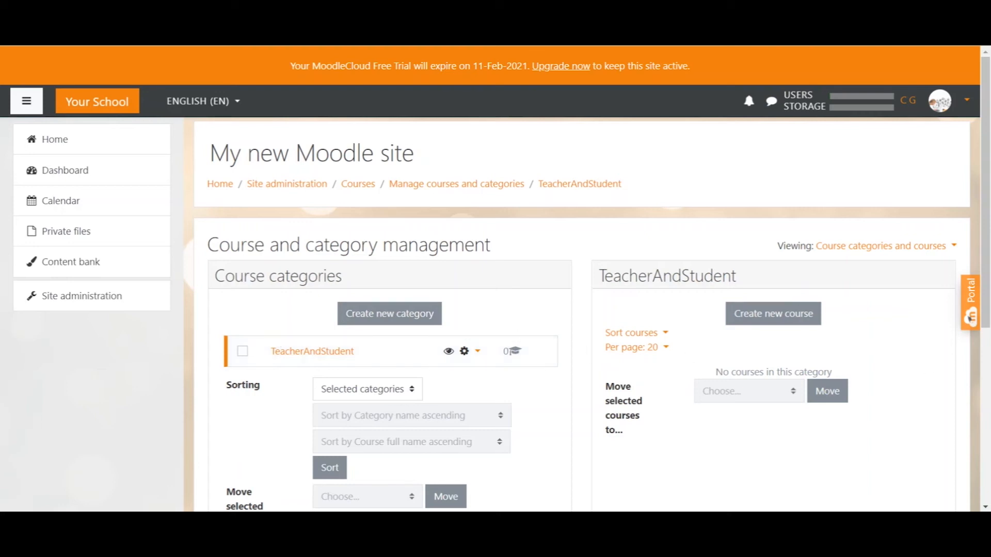
pyautogui.moveTo(406, 298)
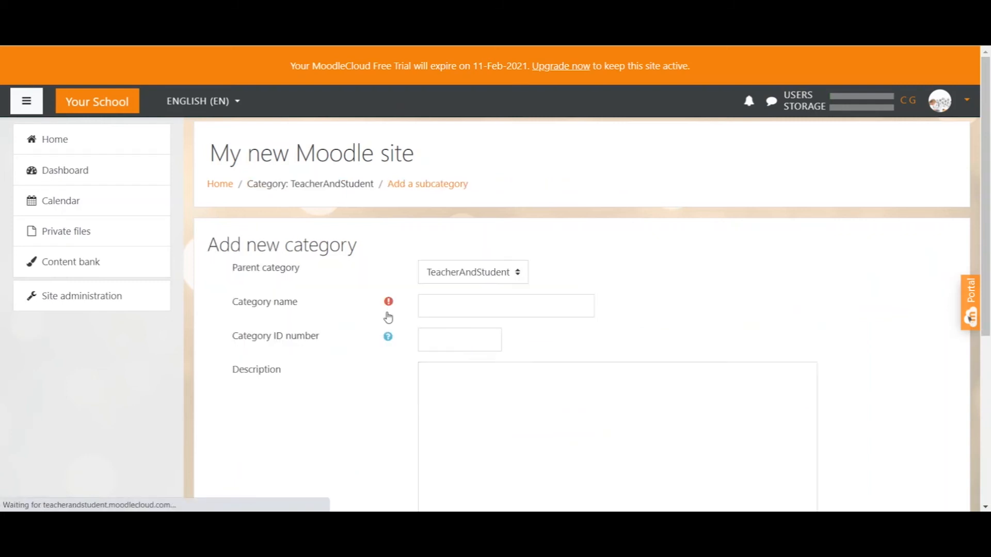
# - Create a Math category with TeacherAndStudent as its parent
pyautogui.click(473, 272)
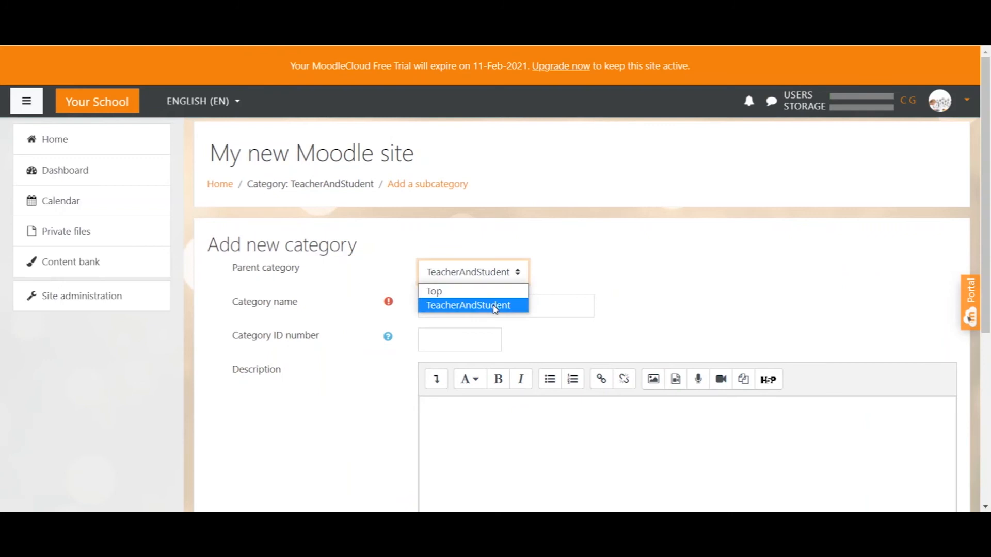
pyautogui.click(506, 306)
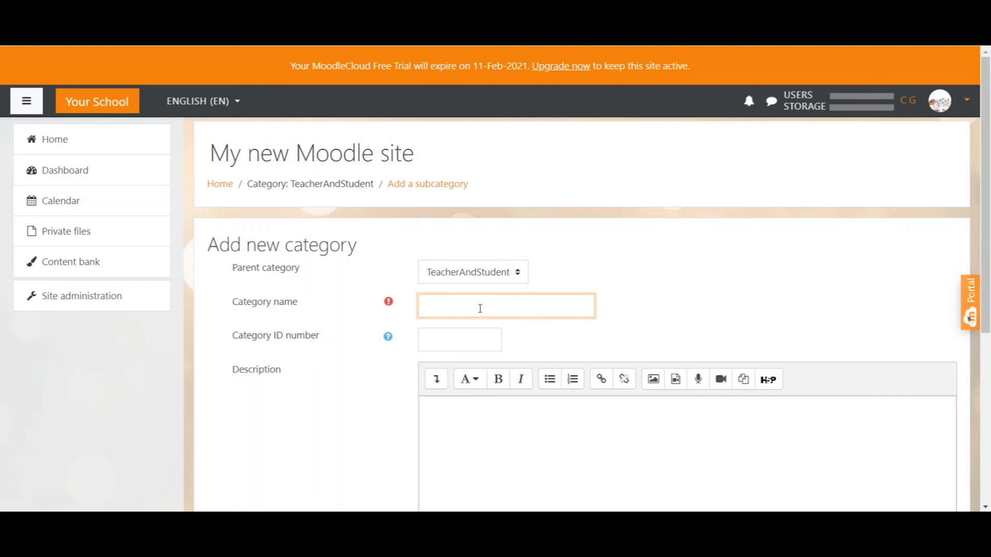
pyautogui.write('Math')
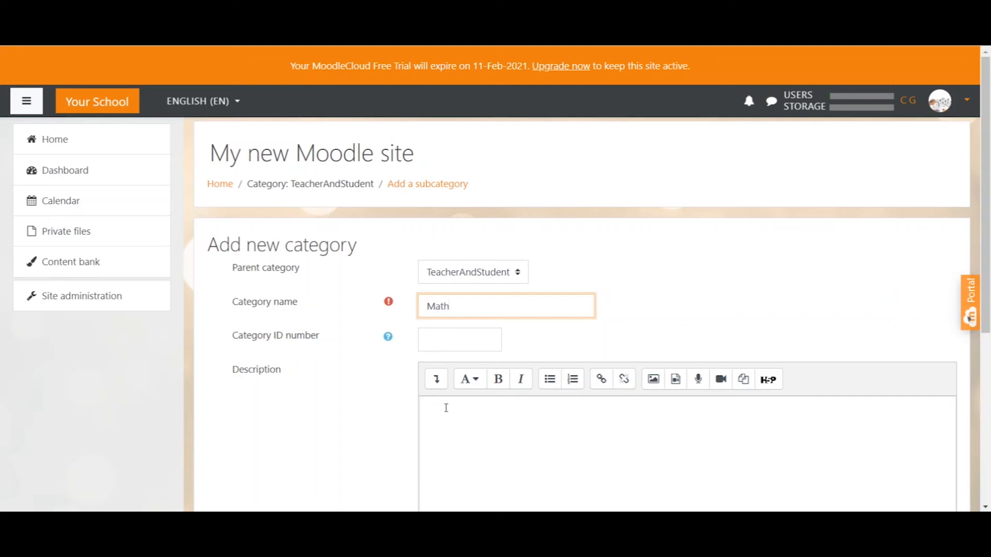
pyautogui.scroll(-3)
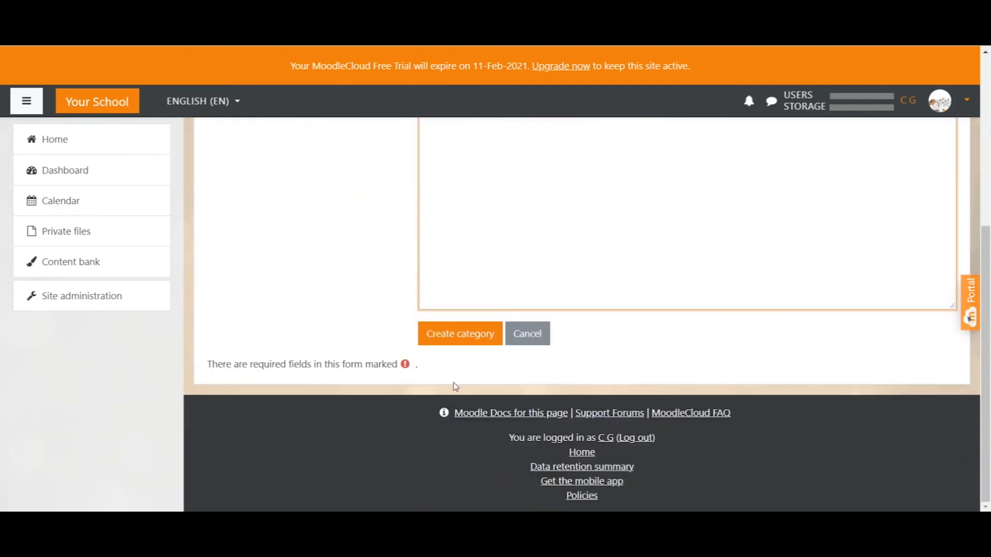
pyautogui.click(461, 334)
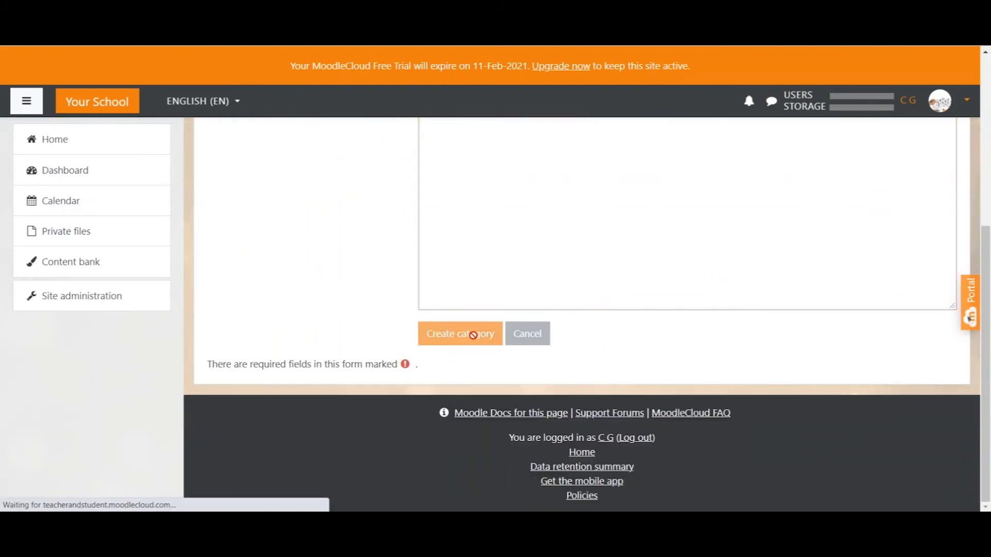
pyautogui.click(460, 334)
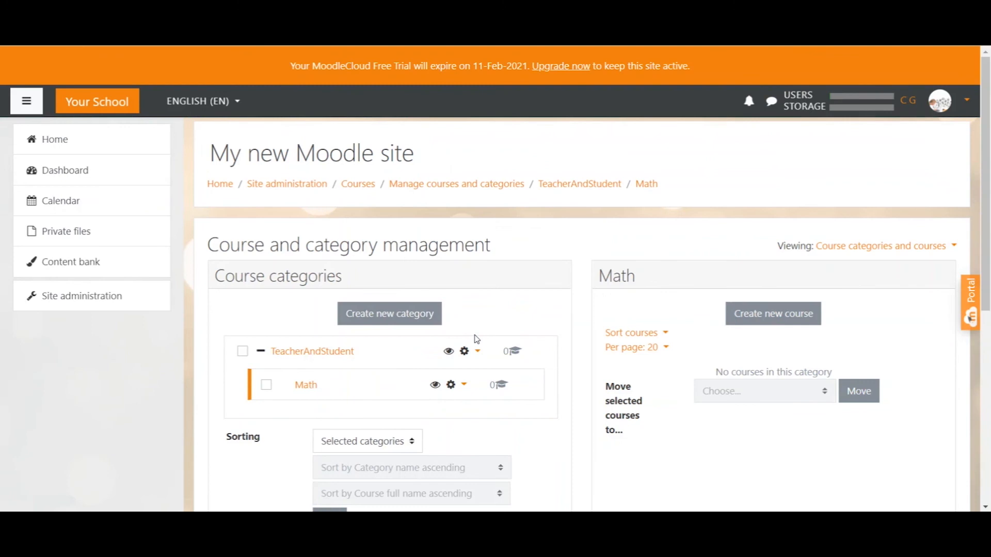
pyautogui.moveTo(310, 347)
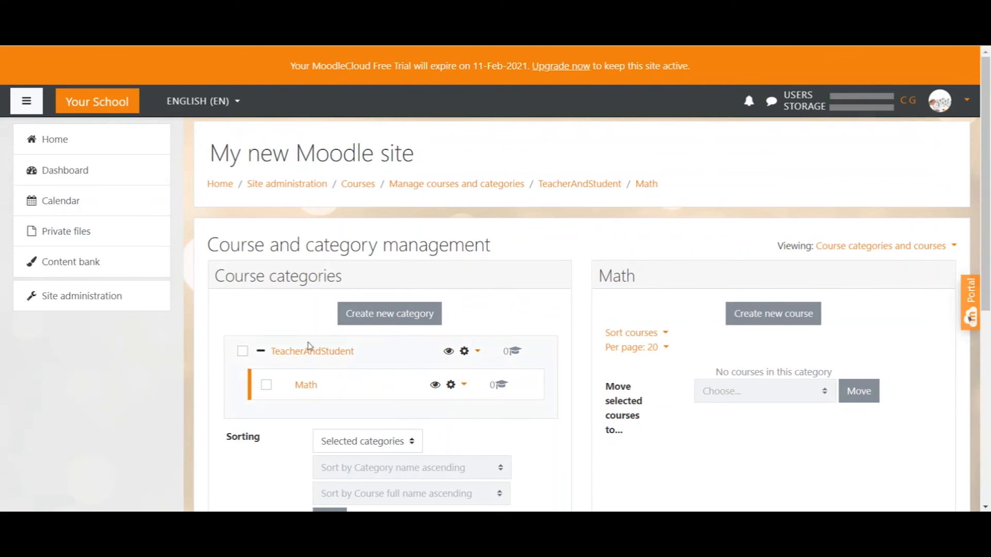
pyautogui.moveTo(276, 345)
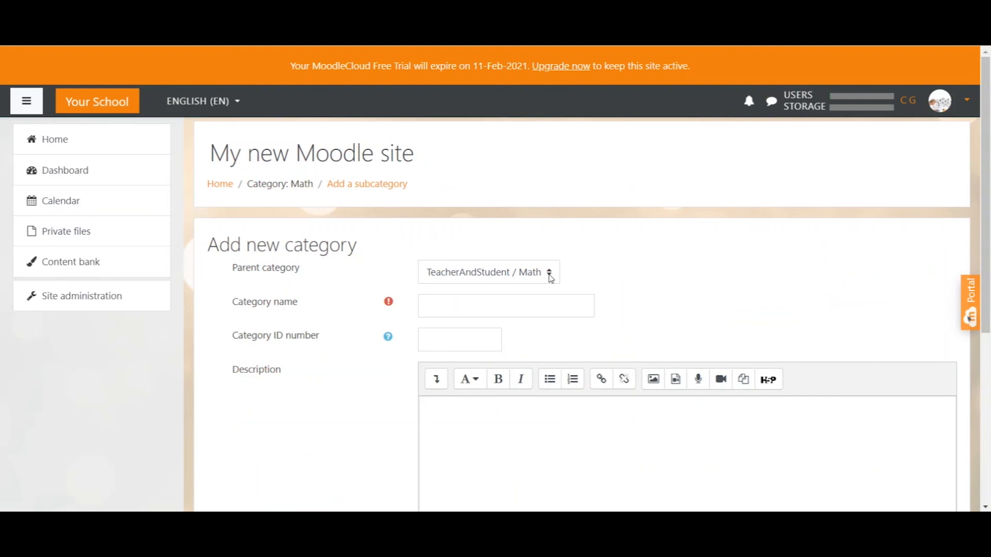
# - Create a French category with parent TeacherAndStudent instead of Math
pyautogui.click(489, 273)
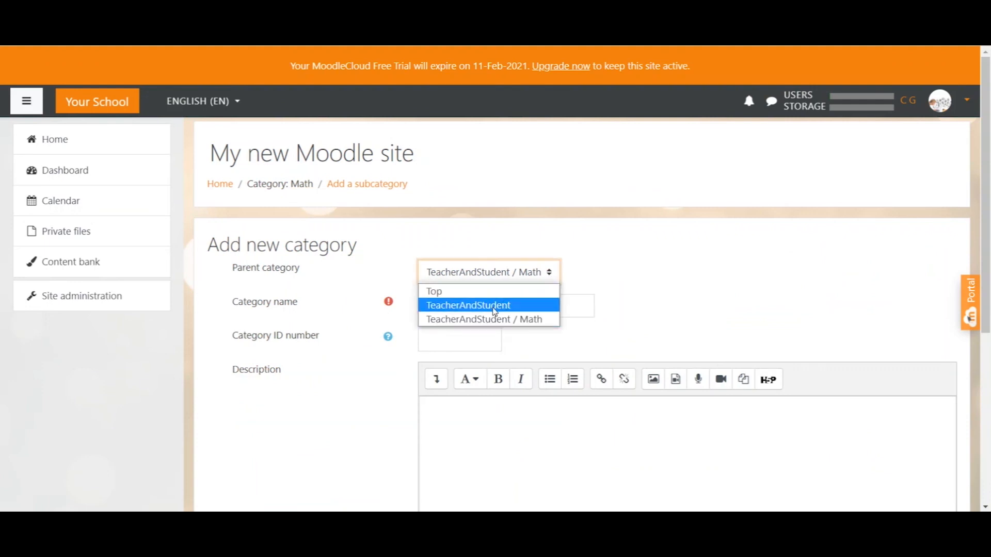
pyautogui.click(468, 304)
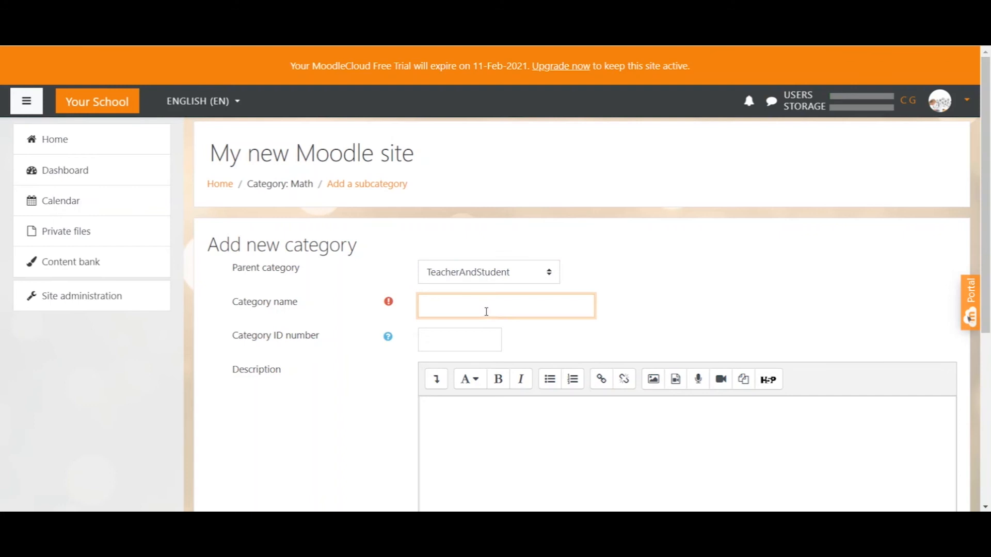
pyautogui.write('French')
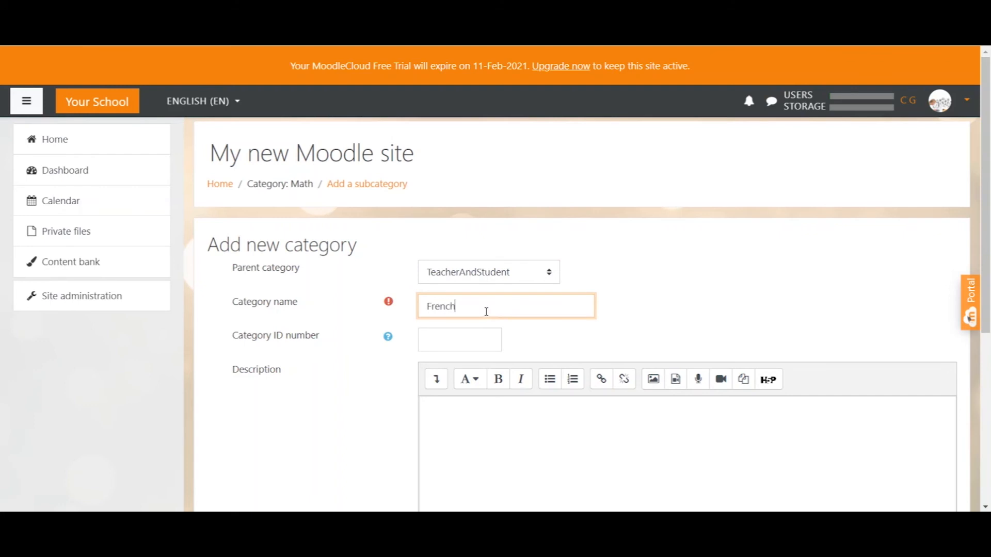
pyautogui.scroll(-3)
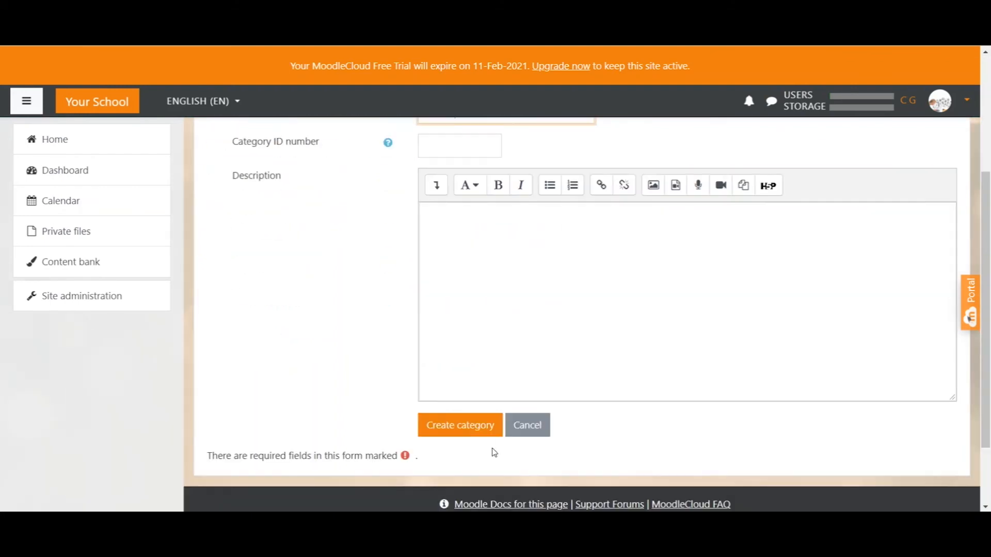
pyautogui.click(460, 425)
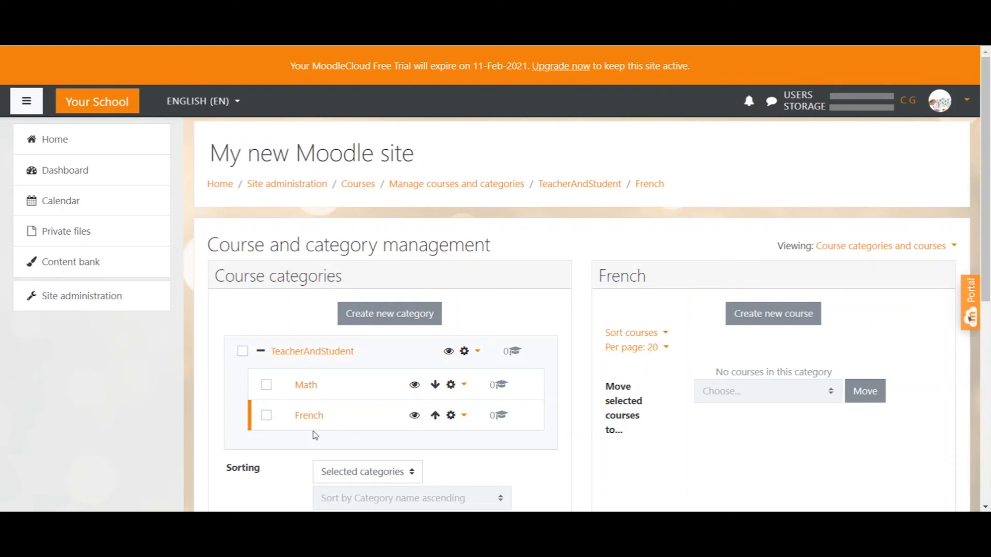
pyautogui.moveTo(471, 319)
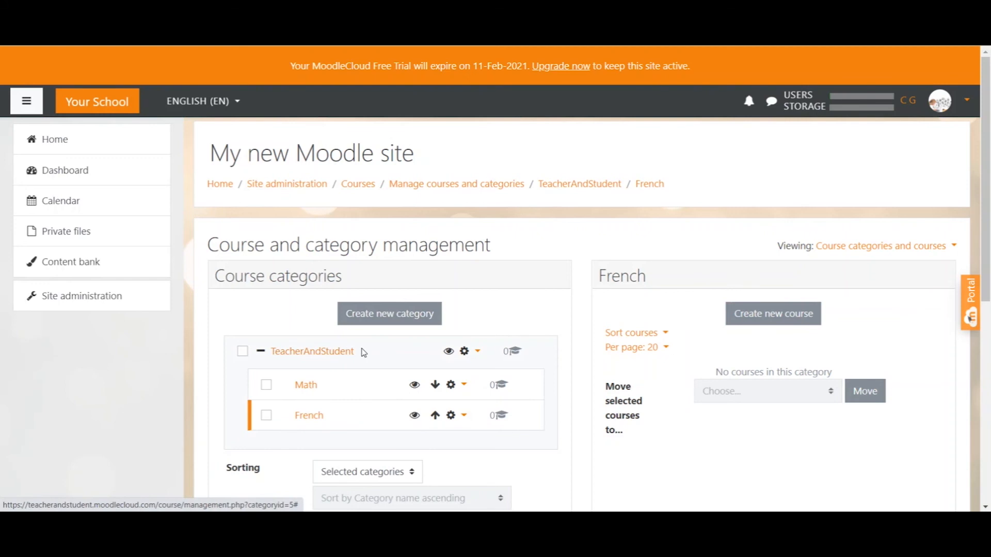
pyautogui.moveTo(465, 354)
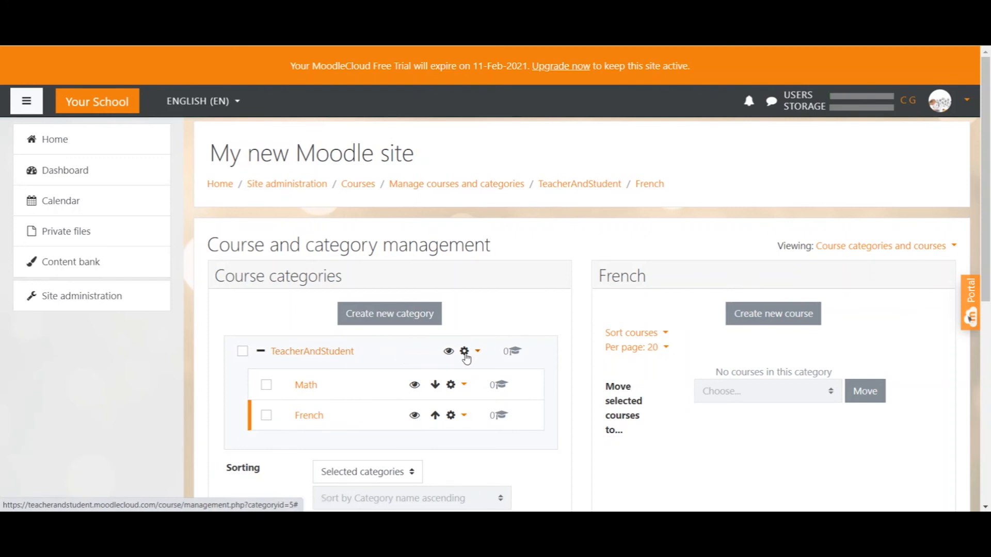
# - From TeacherAndStudent's actions, create a new subcategory named History
pyautogui.click(465, 351)
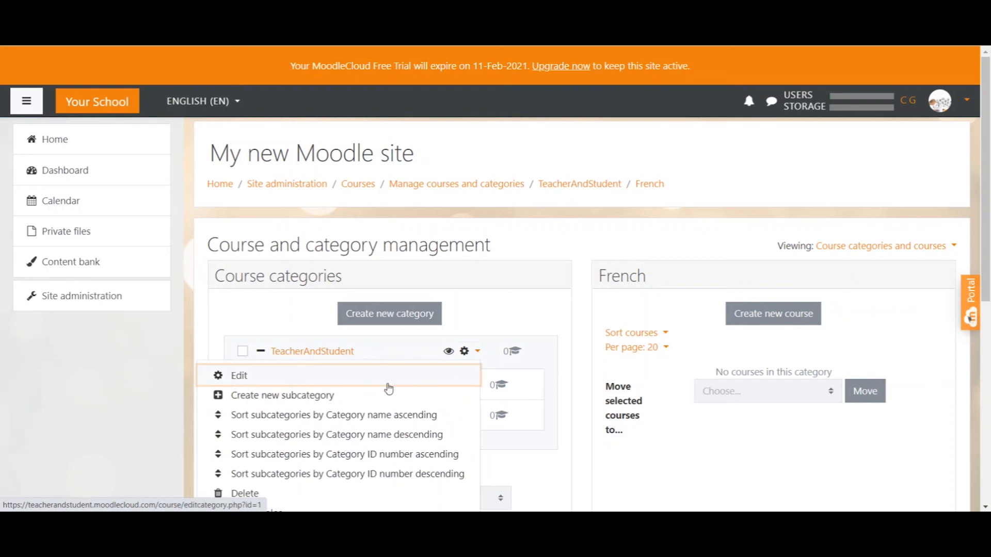
pyautogui.moveTo(312, 395)
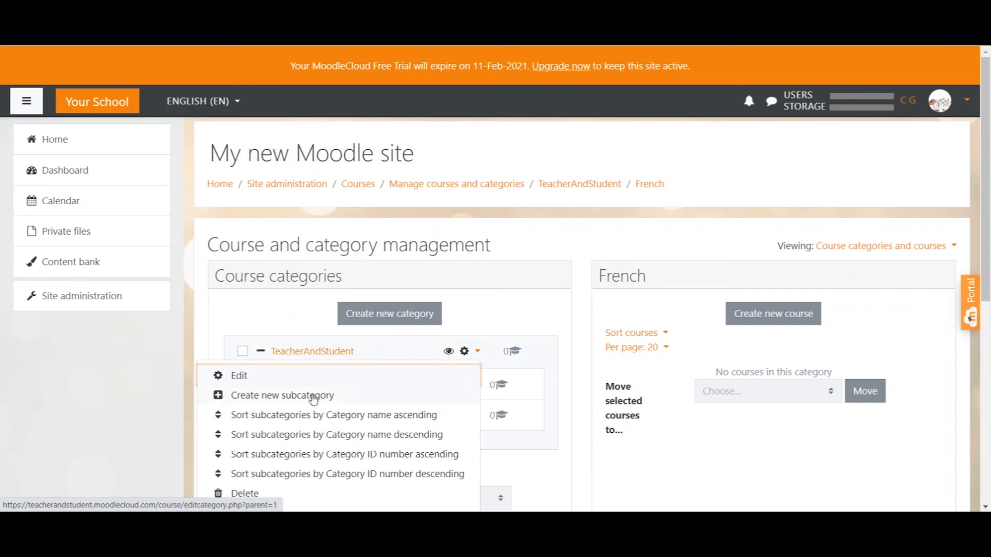
pyautogui.click(282, 395)
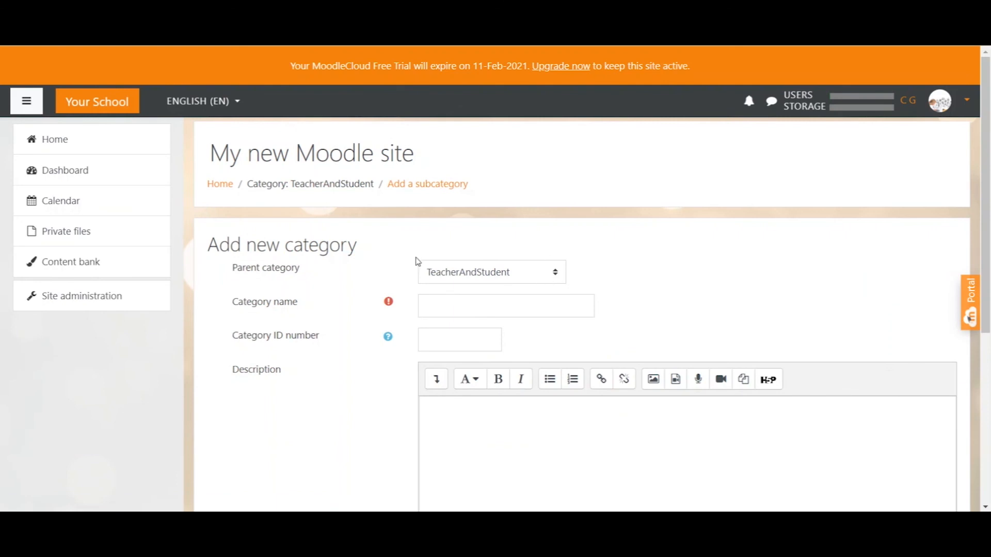
pyautogui.click(505, 305)
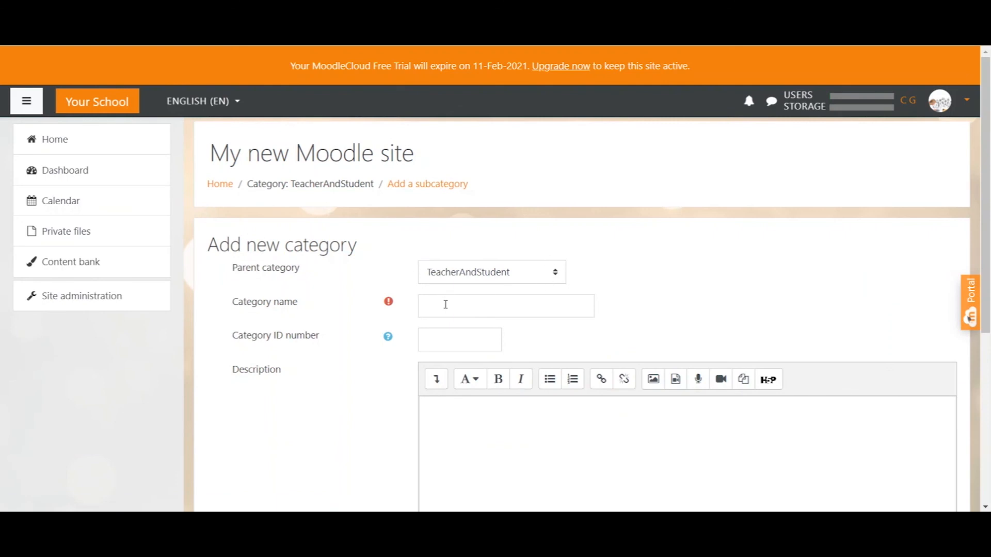
pyautogui.write('History')
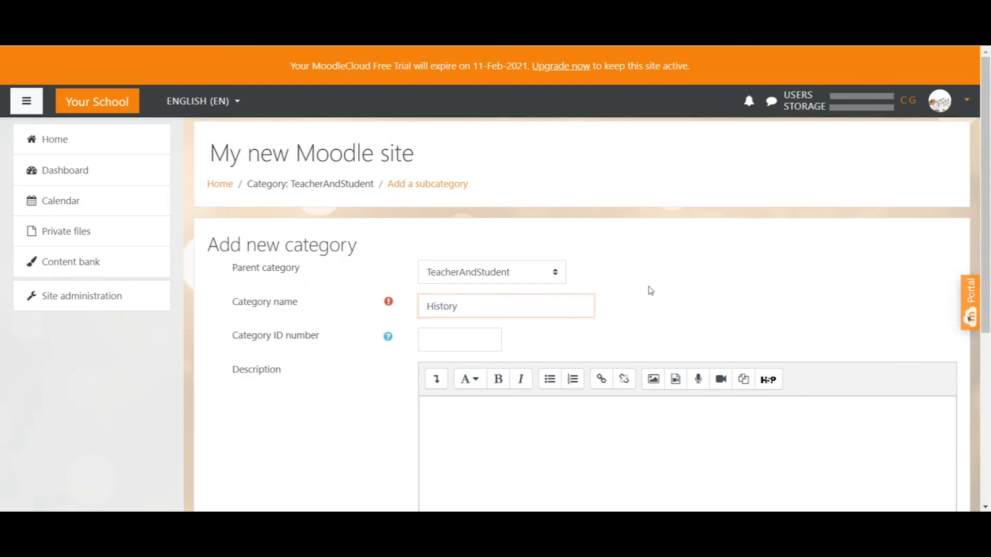
pyautogui.click(460, 333)
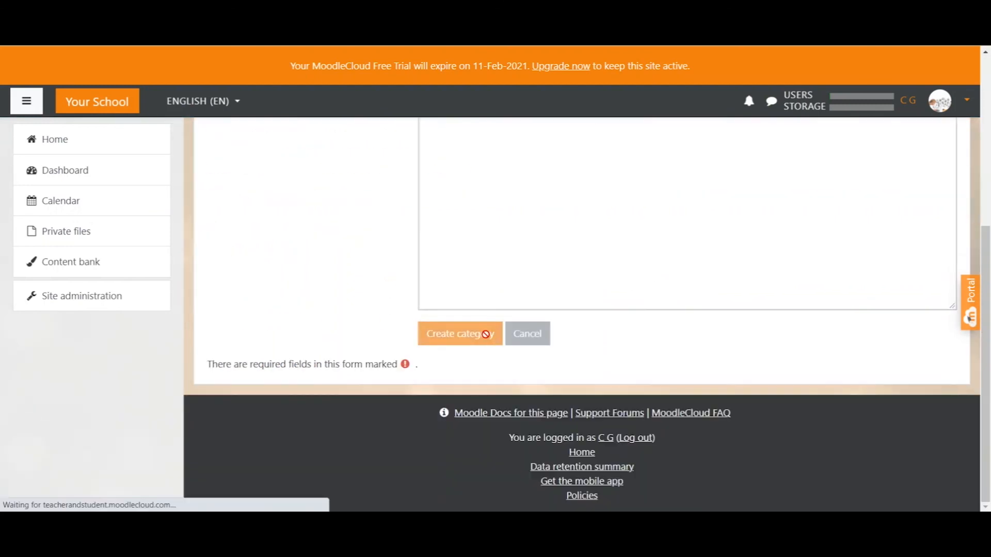
pyautogui.click(460, 334)
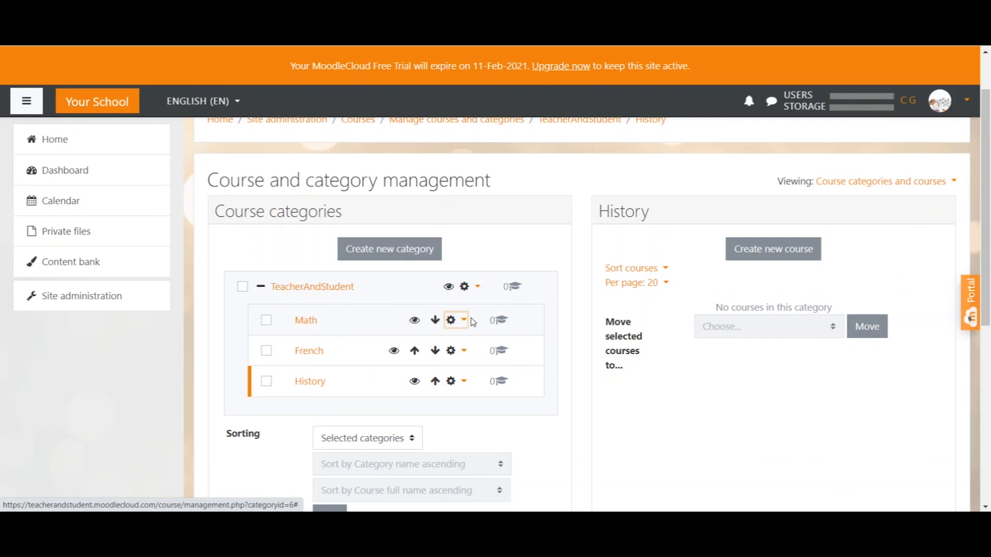
# - From Math's actions, create a new subcategory named January
pyautogui.click(464, 320)
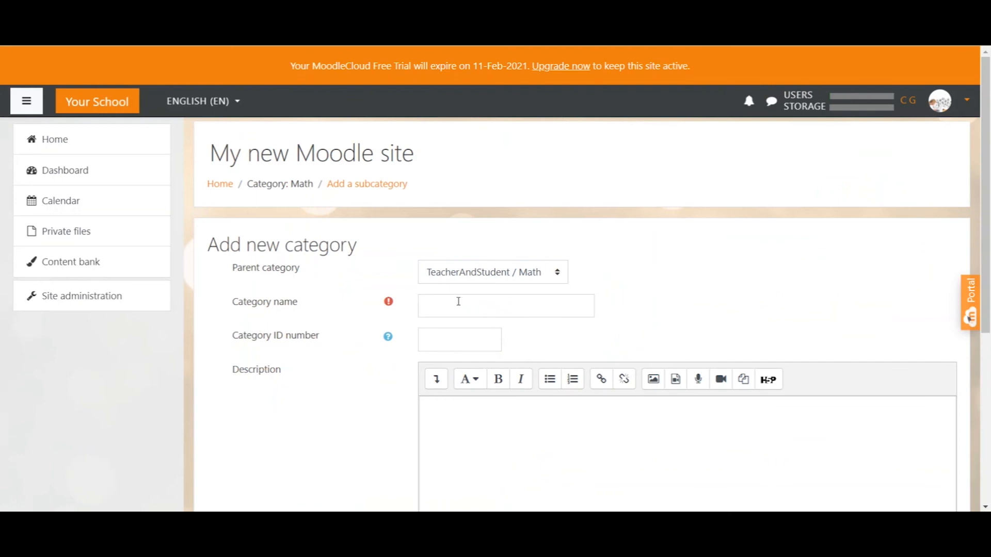
pyautogui.click(505, 305)
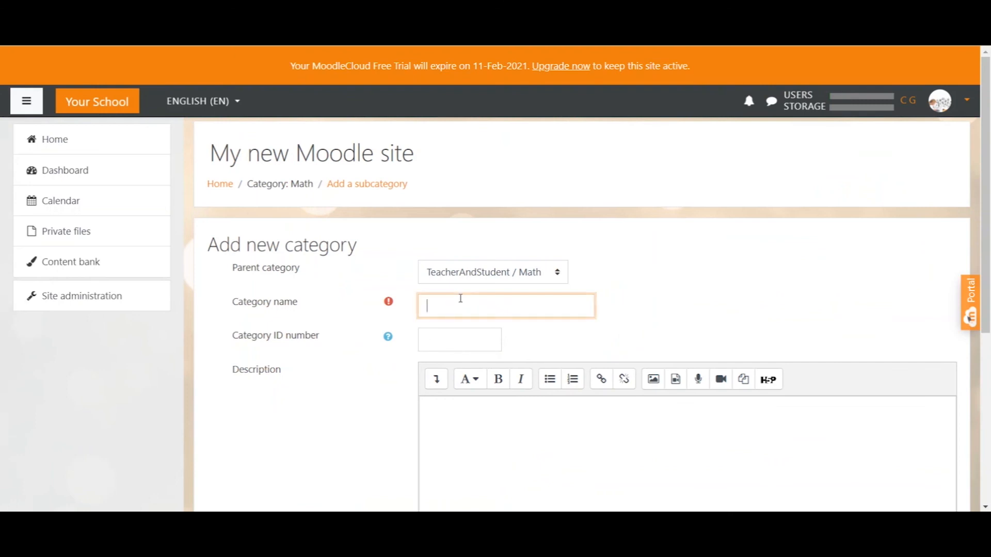
pyautogui.write('Janu')
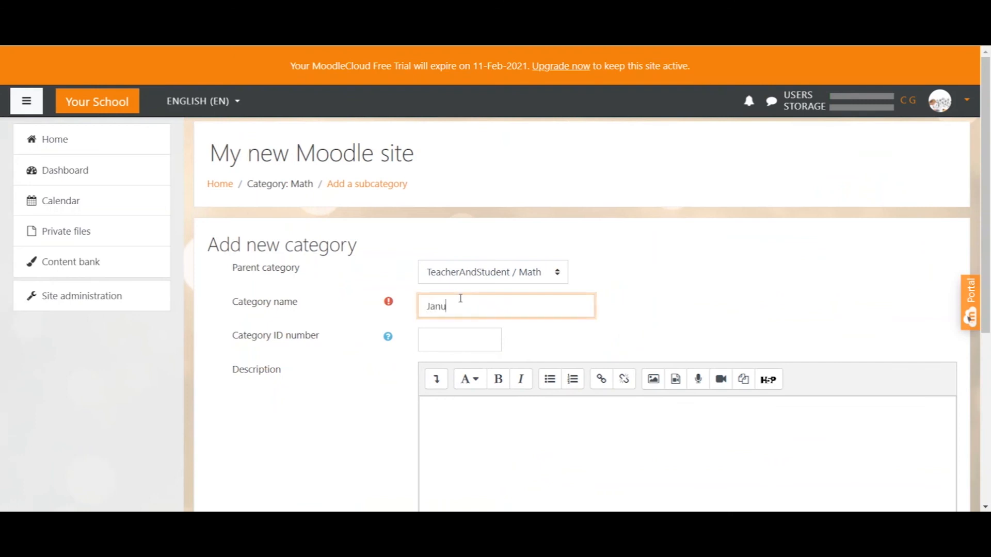
pyautogui.scroll(-3)
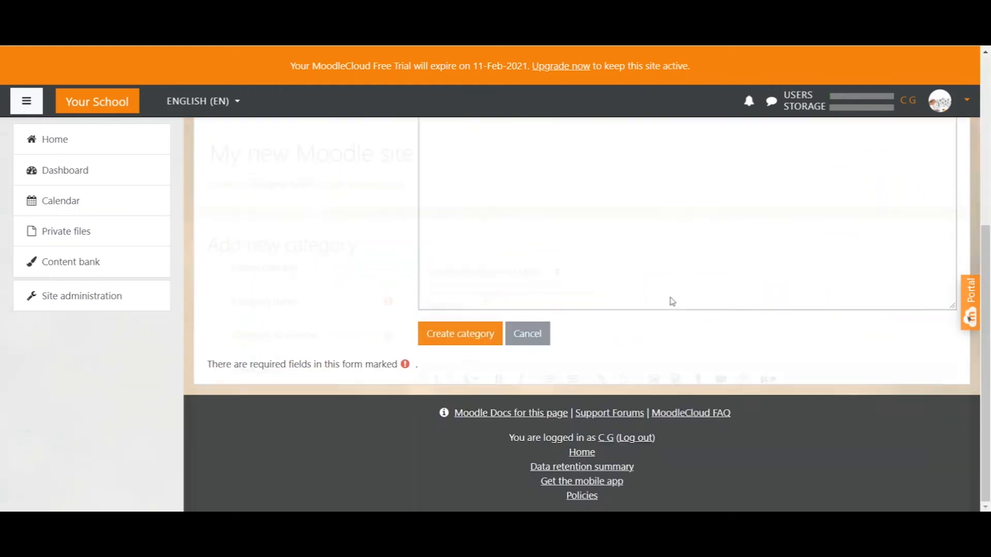
pyautogui.click(460, 333)
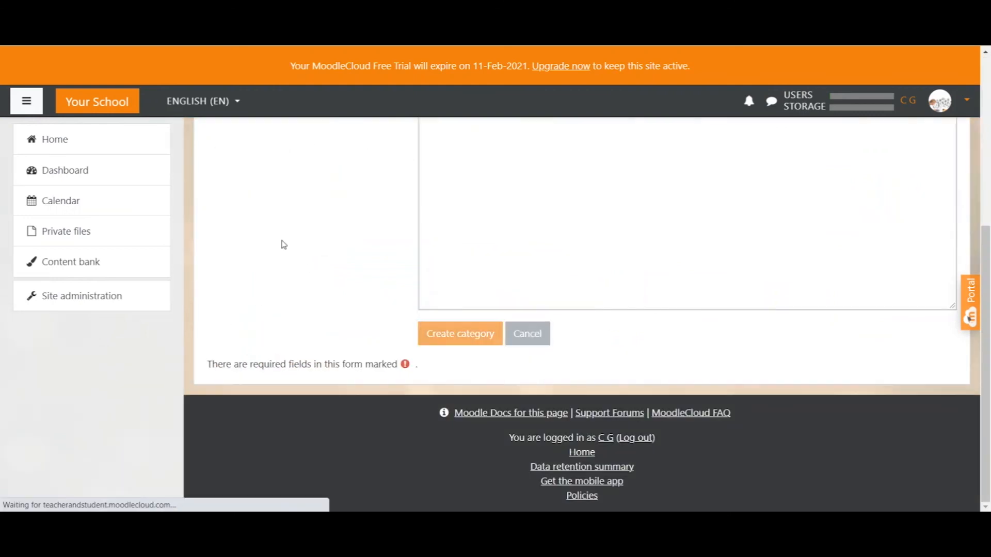
pyautogui.click(461, 334)
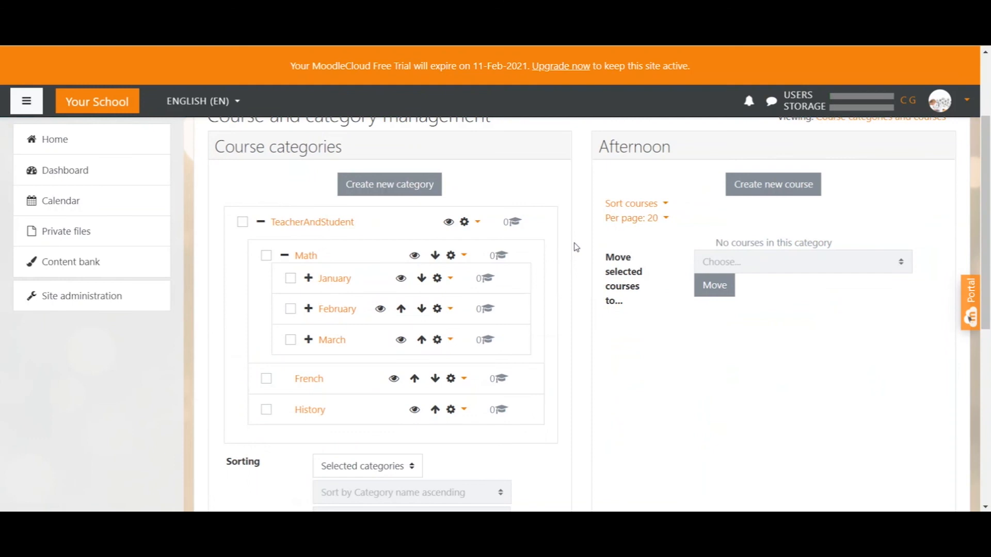
# - Expand the month categories under Math to reveal Morning and Afternoon
pyautogui.click(309, 279)
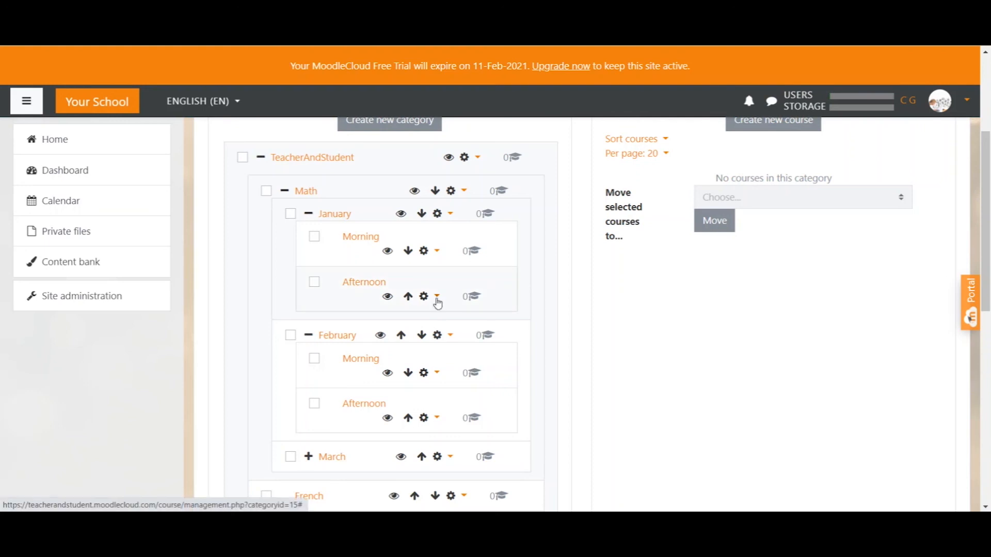
# - Delete the empty Afternoon subcategory under January and return to category management
pyautogui.click(438, 297)
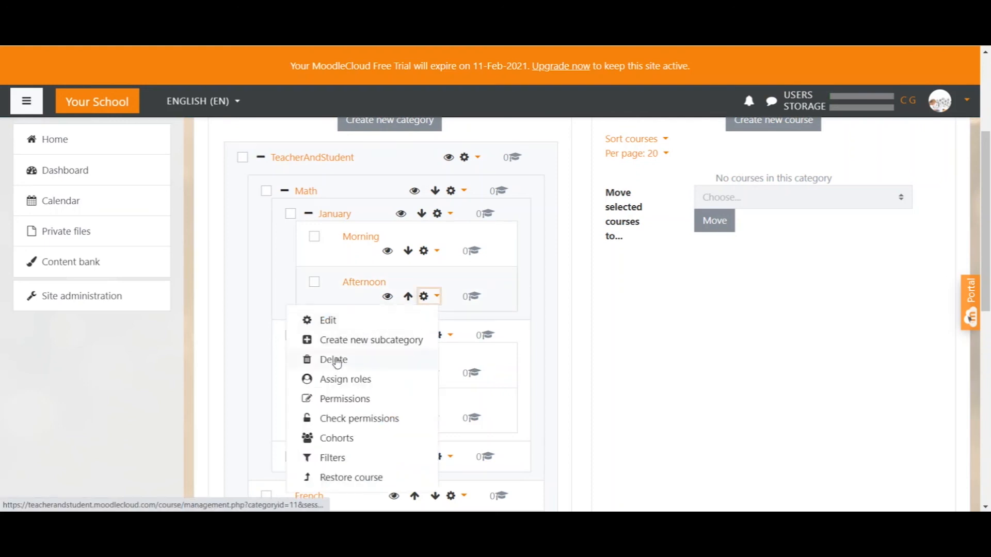
pyautogui.click(333, 359)
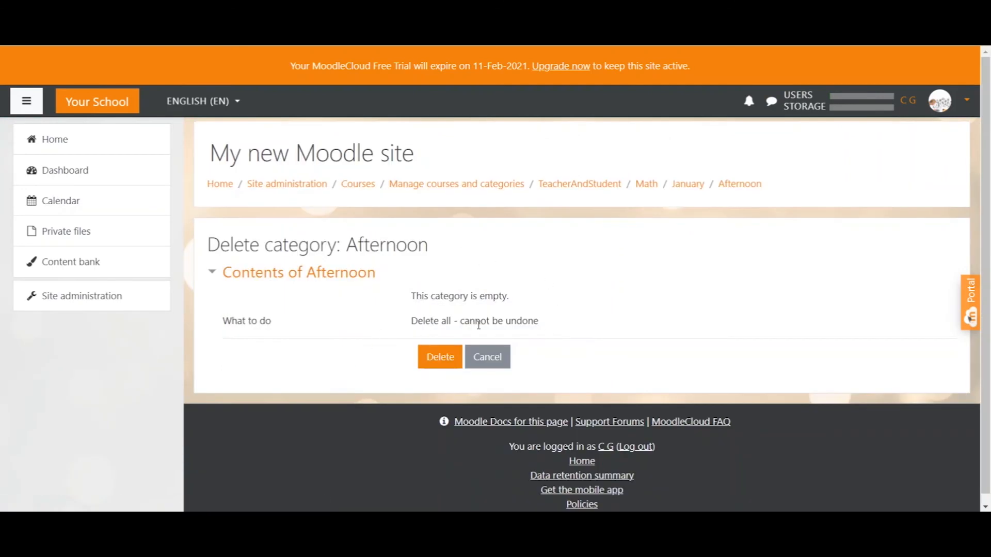
pyautogui.moveTo(512, 304)
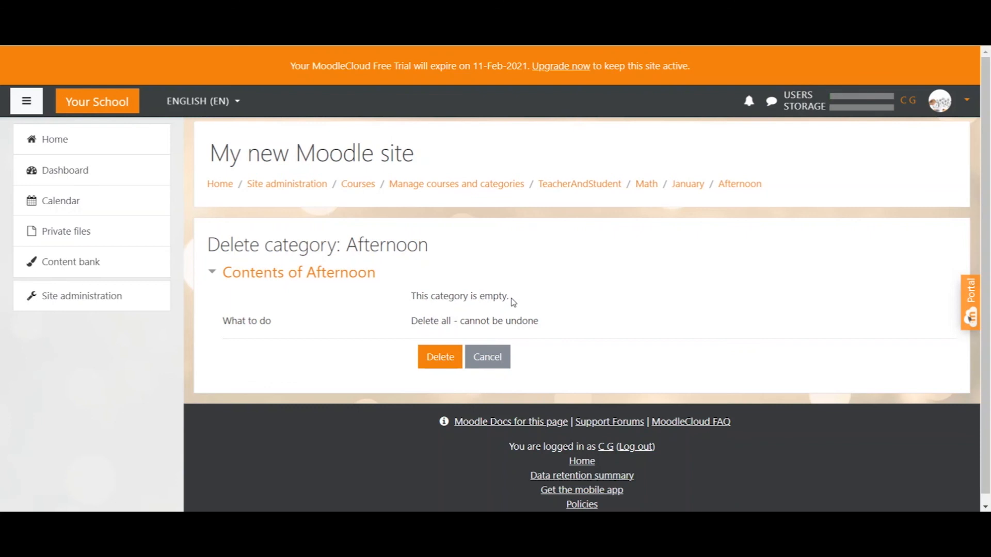
pyautogui.click(439, 356)
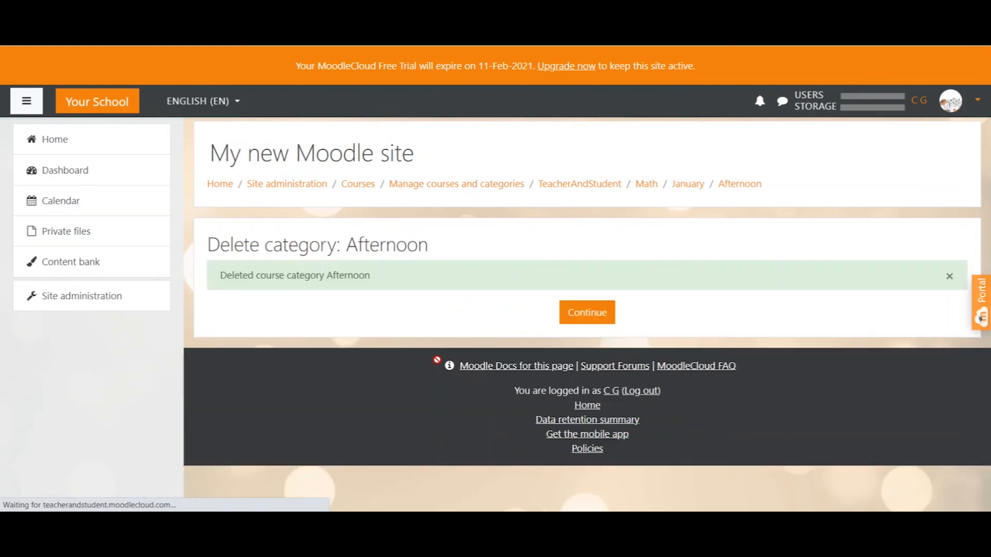
pyautogui.click(586, 311)
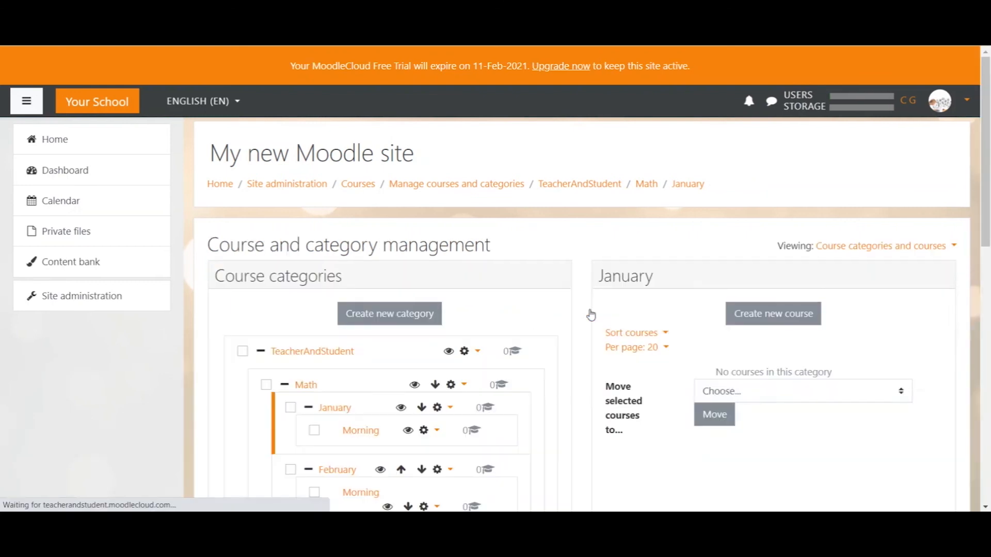
pyautogui.scroll(-3)
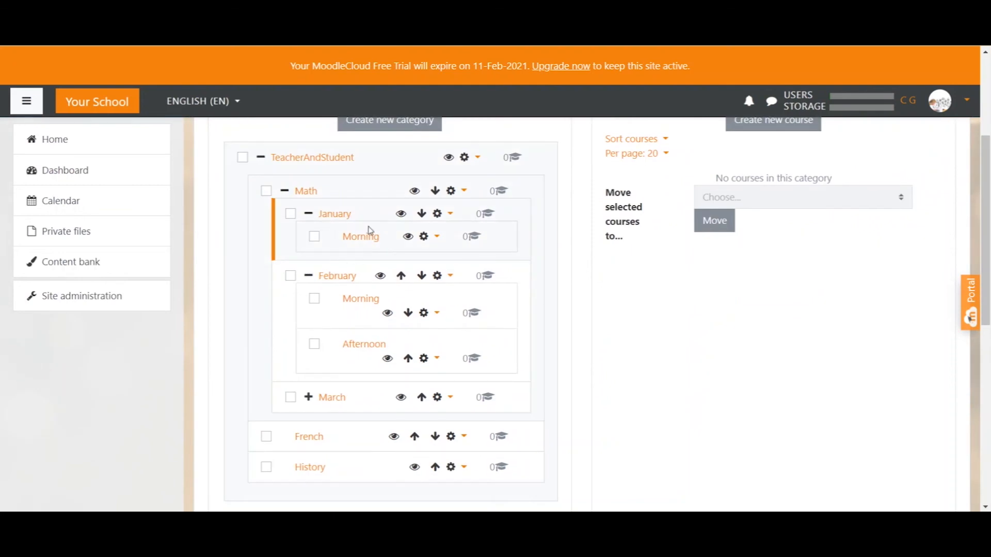
# - Select French and move it to the Top destination, out of TeacherAndStudent
pyautogui.scroll(-3)
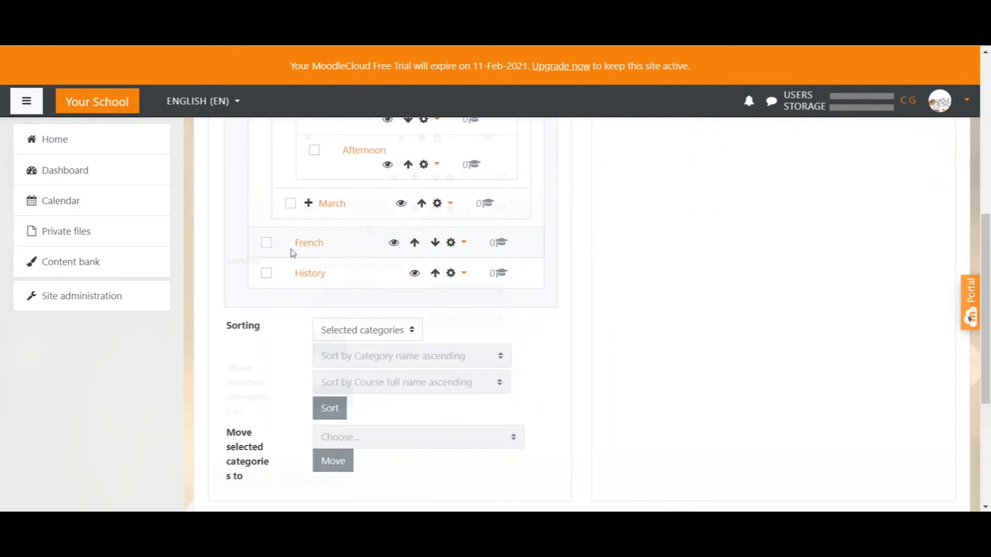
pyautogui.click(265, 242)
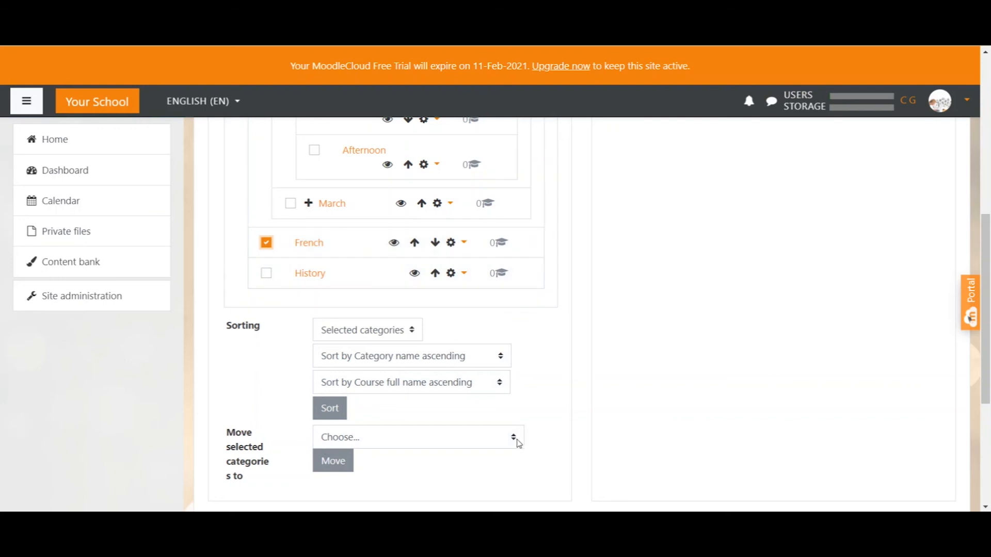
pyautogui.click(417, 438)
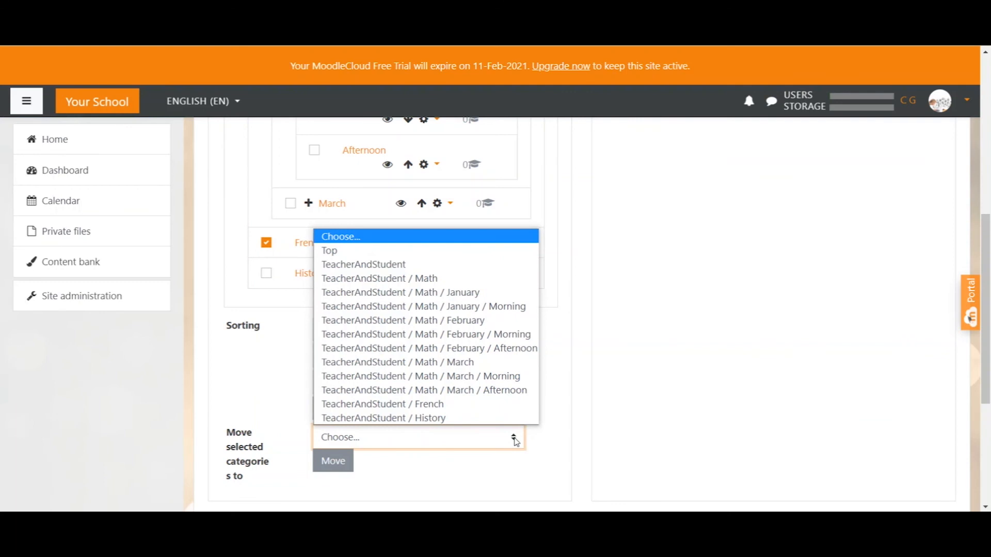
pyautogui.moveTo(355, 249)
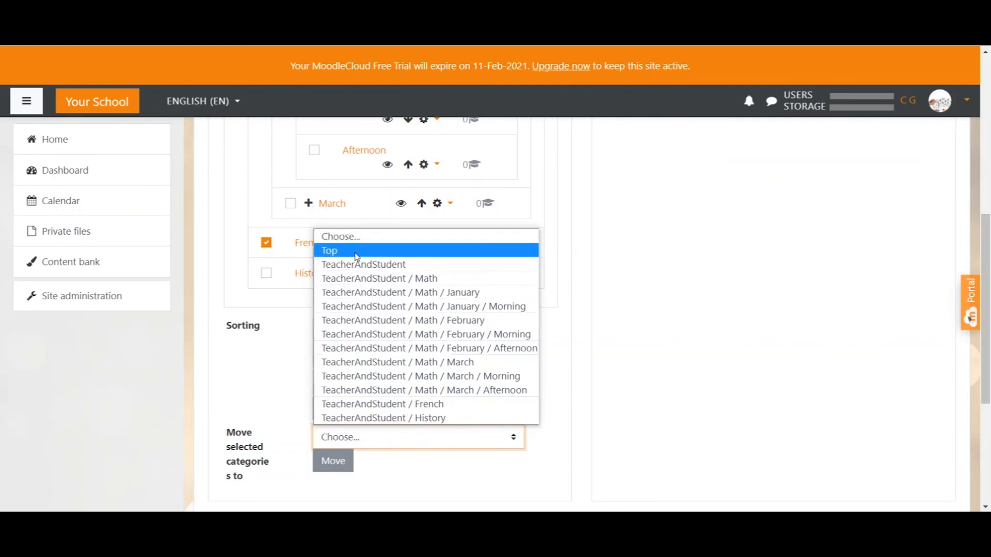
pyautogui.click(329, 250)
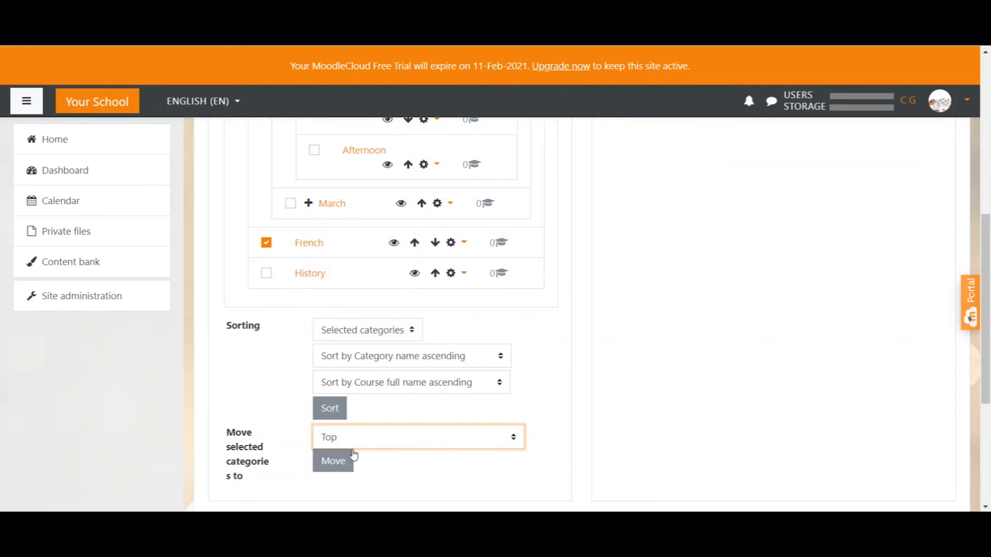
pyautogui.click(333, 460)
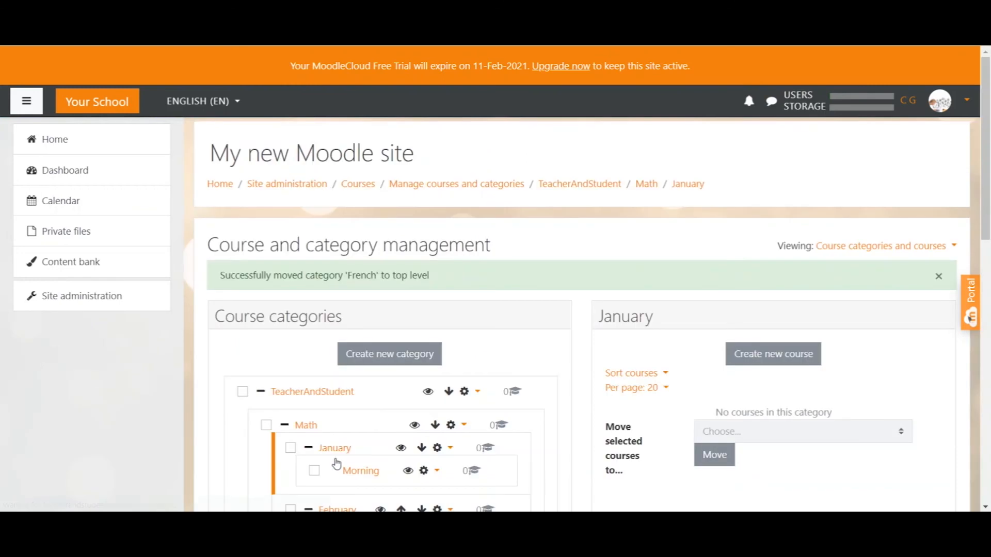
pyautogui.moveTo(343, 442)
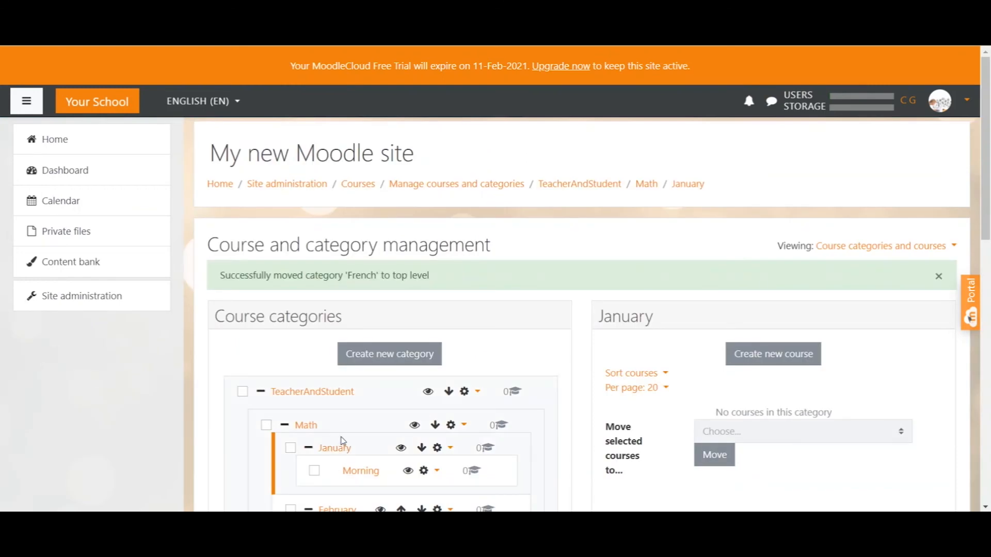
pyautogui.scroll(-3)
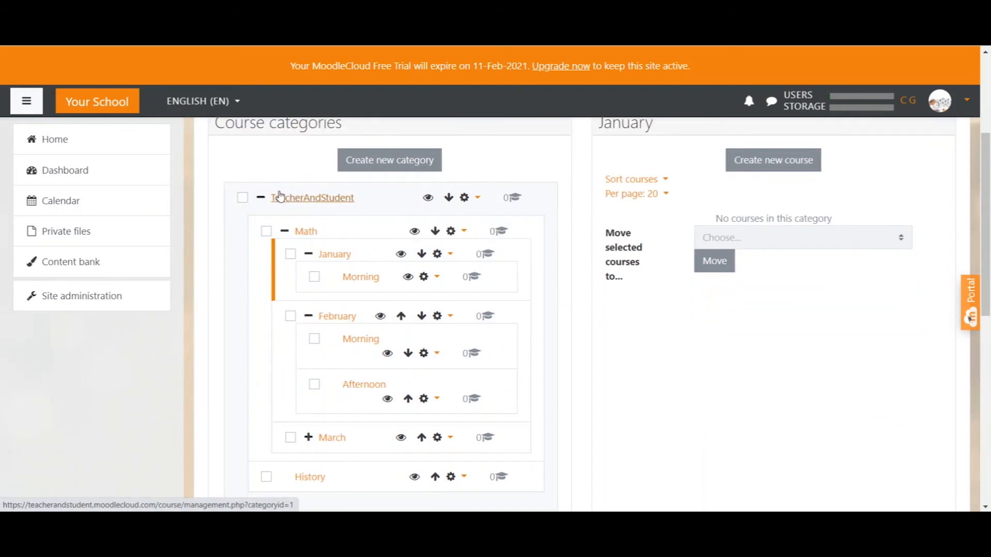
pyautogui.moveTo(254, 230)
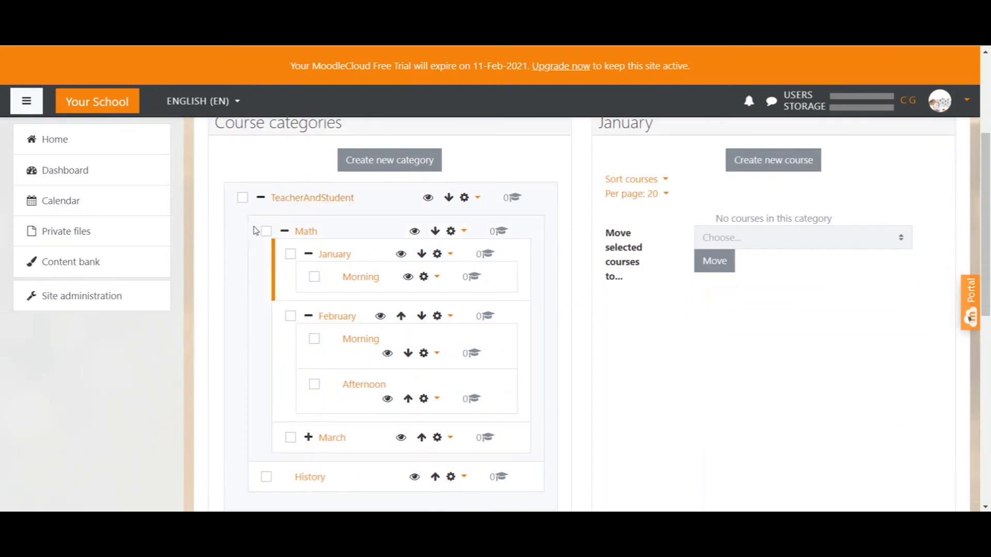
pyautogui.scroll(-3)
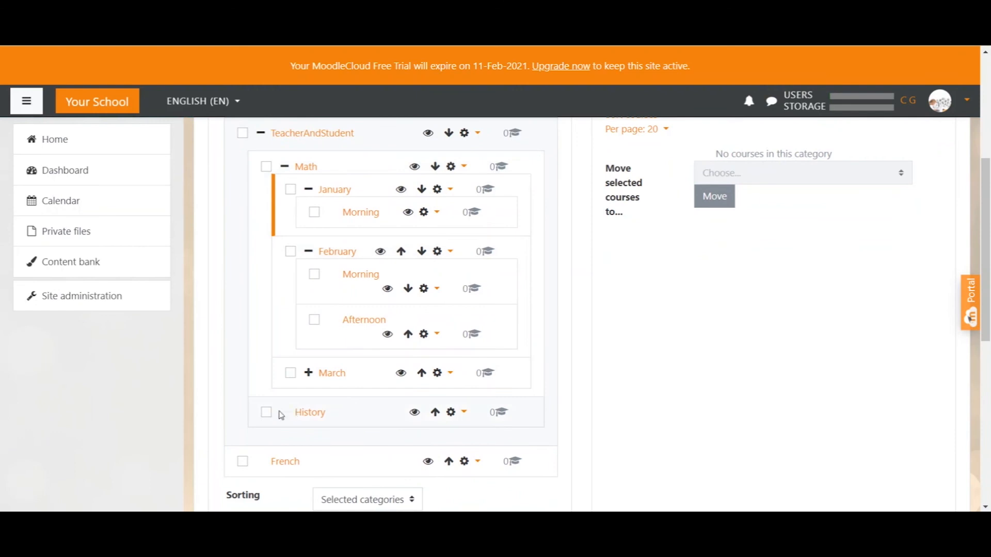
pyautogui.scroll(-3)
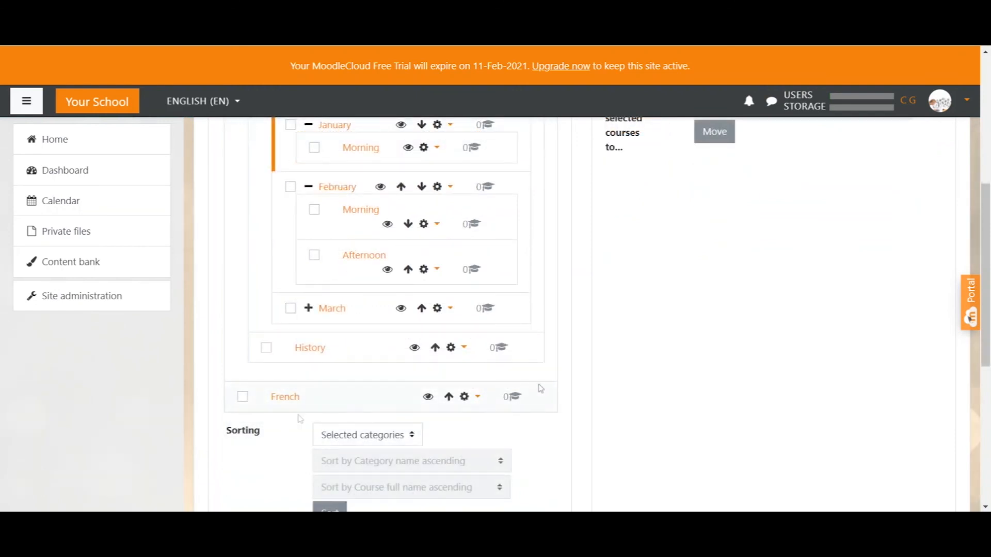
pyautogui.moveTo(504, 359)
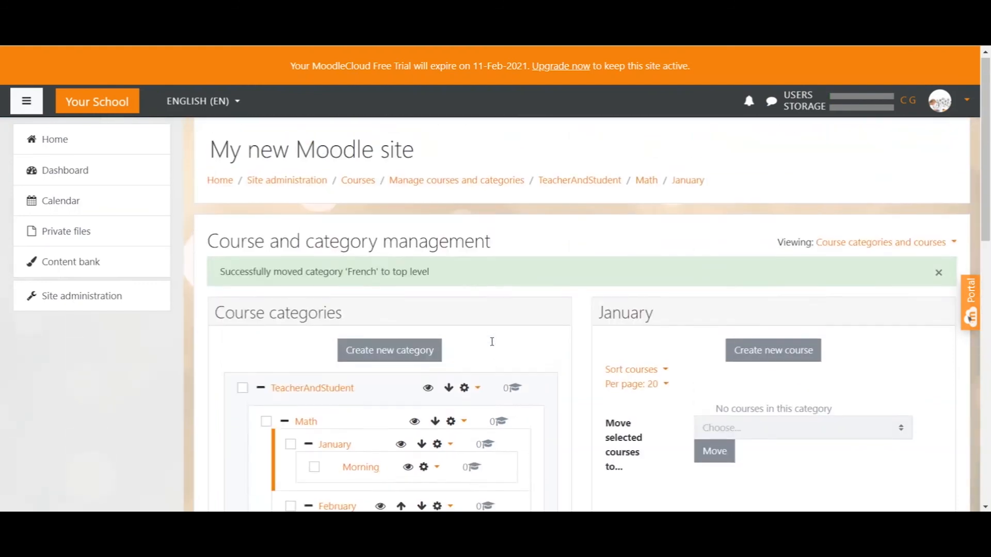
pyautogui.scroll(-3)
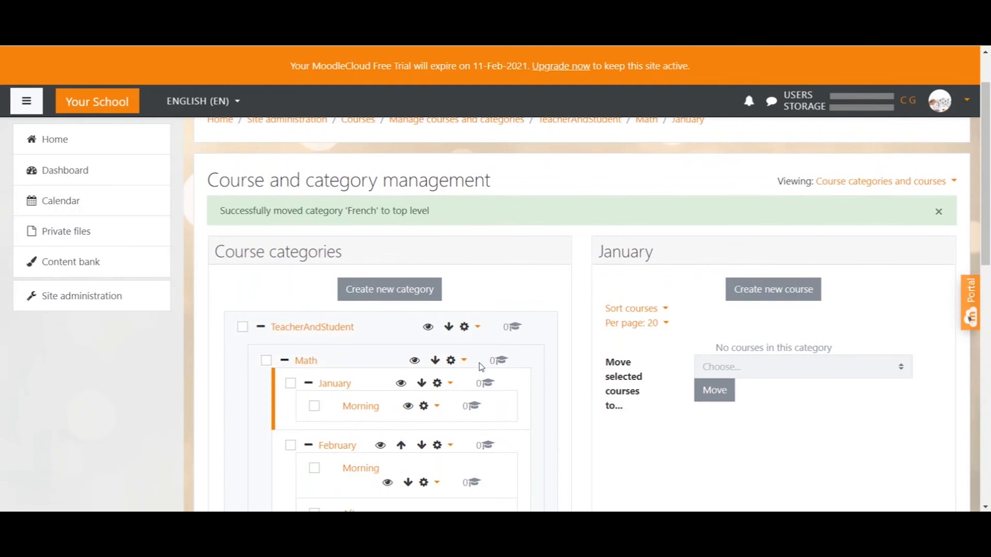
pyautogui.moveTo(512, 359)
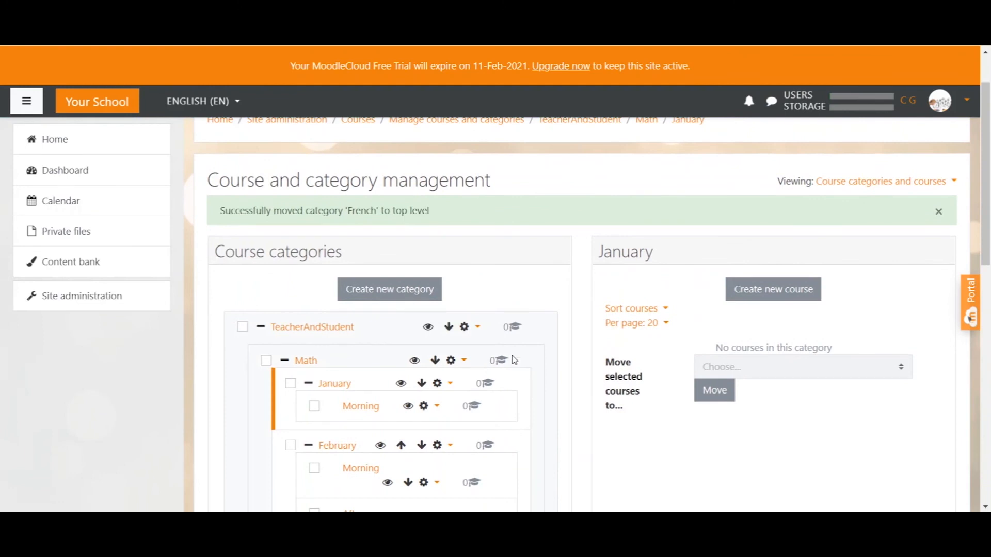
pyautogui.scroll(-3)
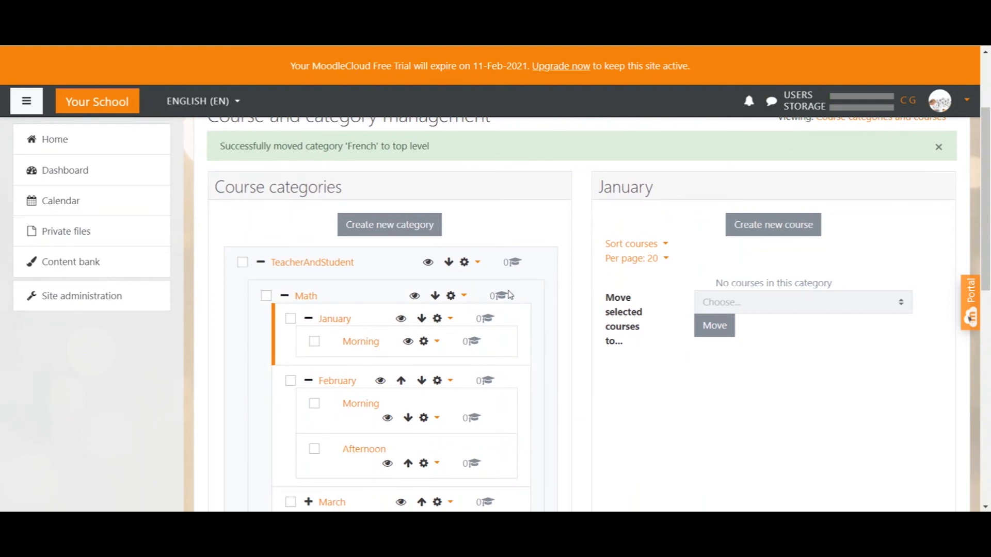
pyautogui.moveTo(503, 308)
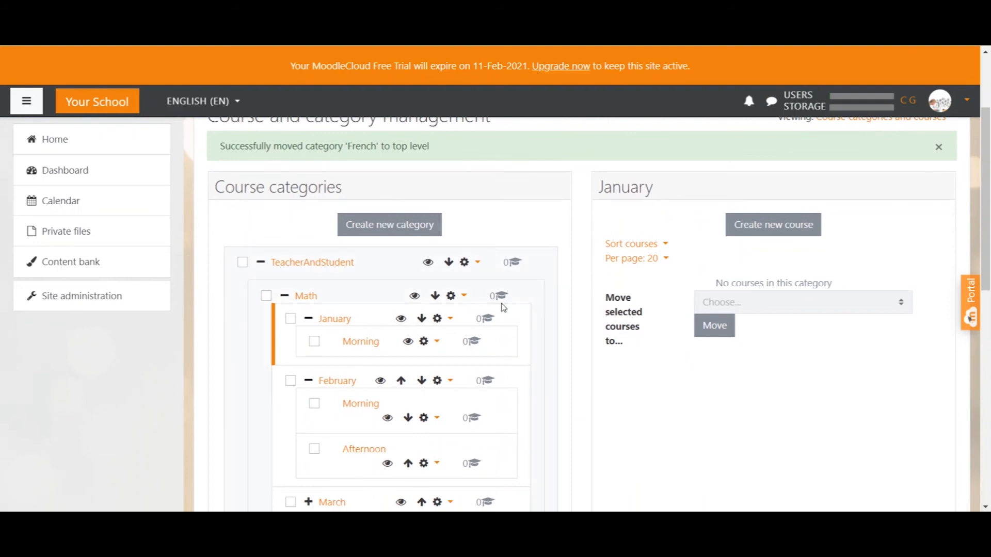